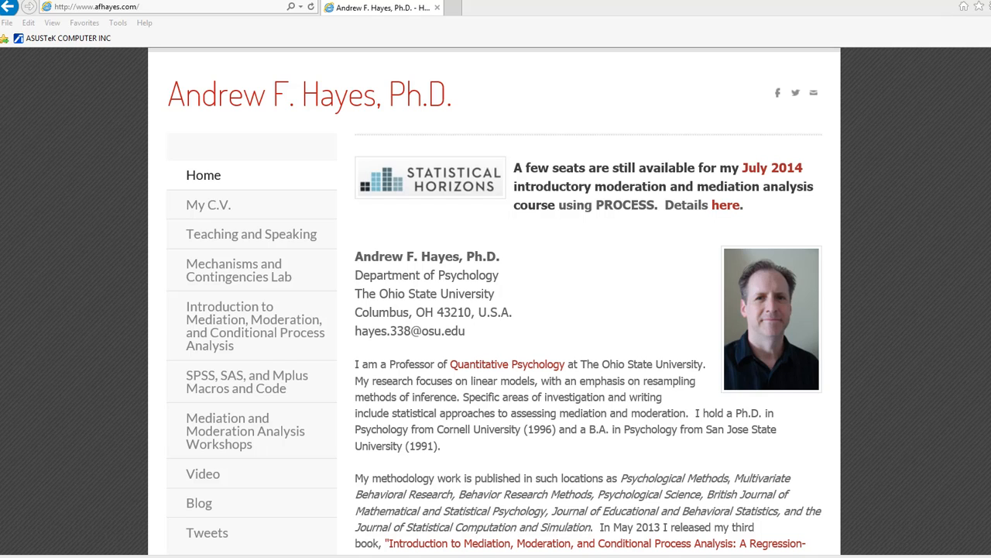
mouse_move(219, 135)
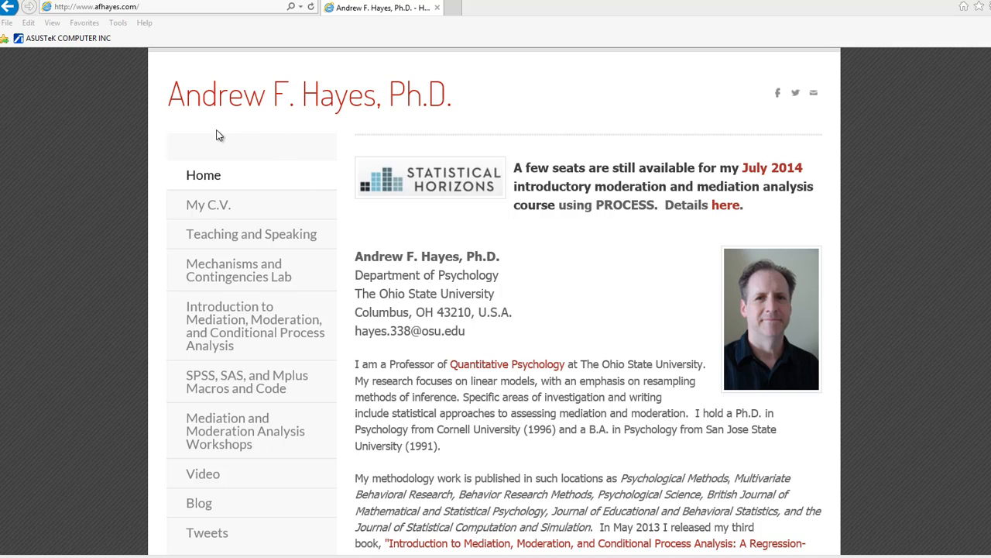
mouse_move(304, 130)
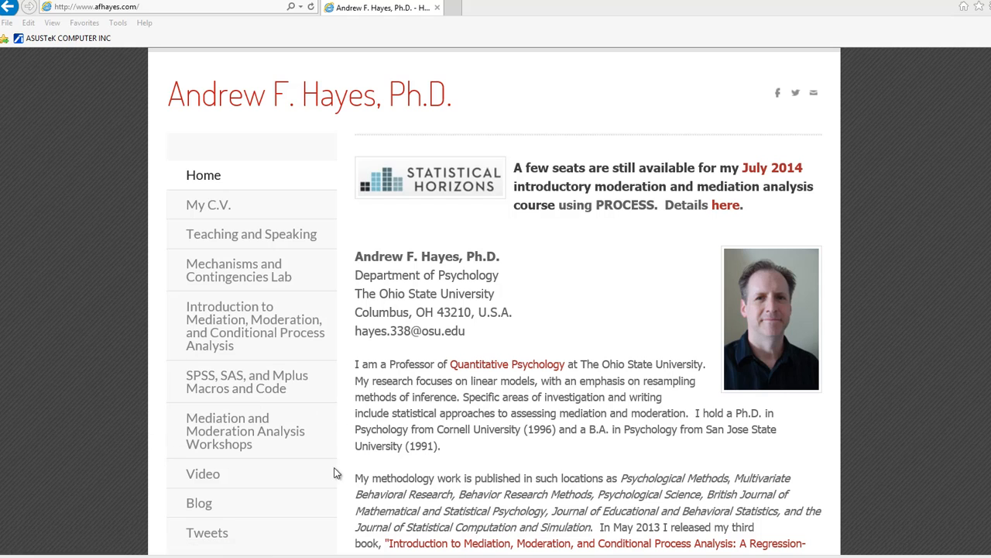
mouse_move(192, 465)
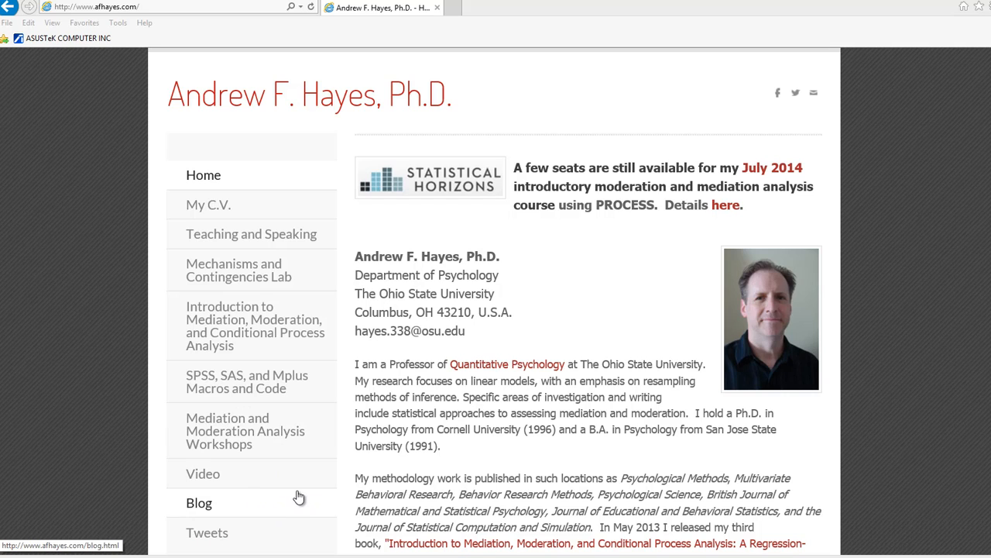
mouse_move(244, 431)
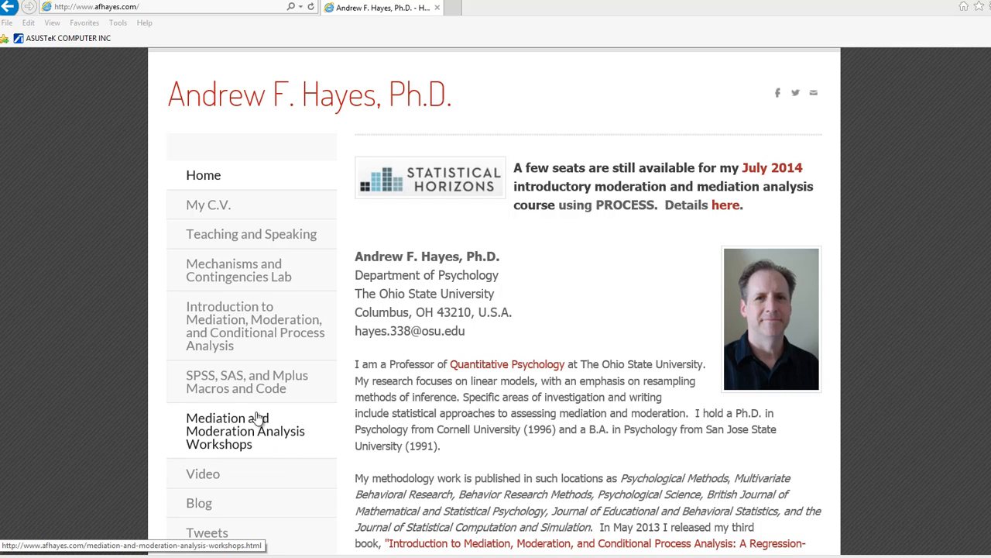
mouse_move(324, 454)
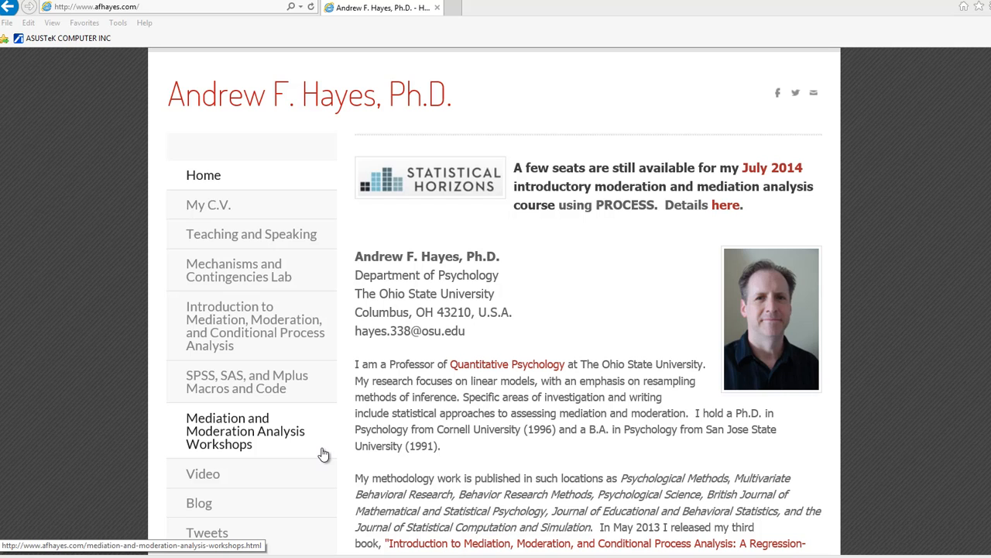
mouse_move(321, 419)
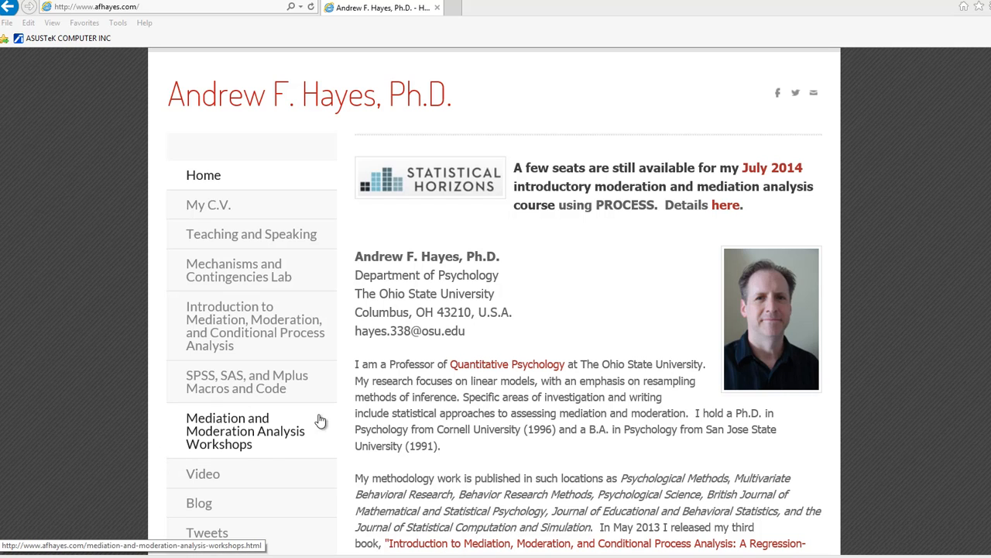
mouse_move(316, 468)
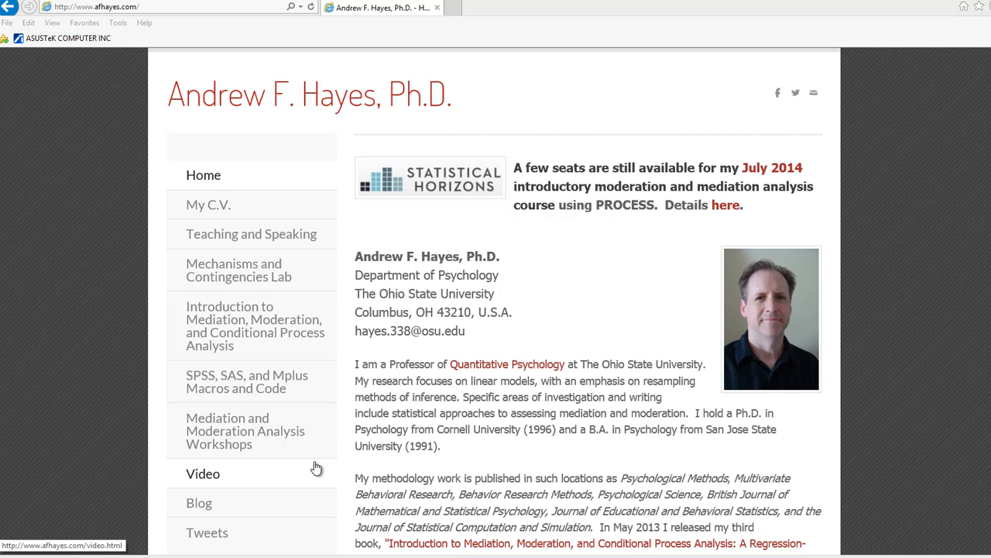
mouse_move(189, 456)
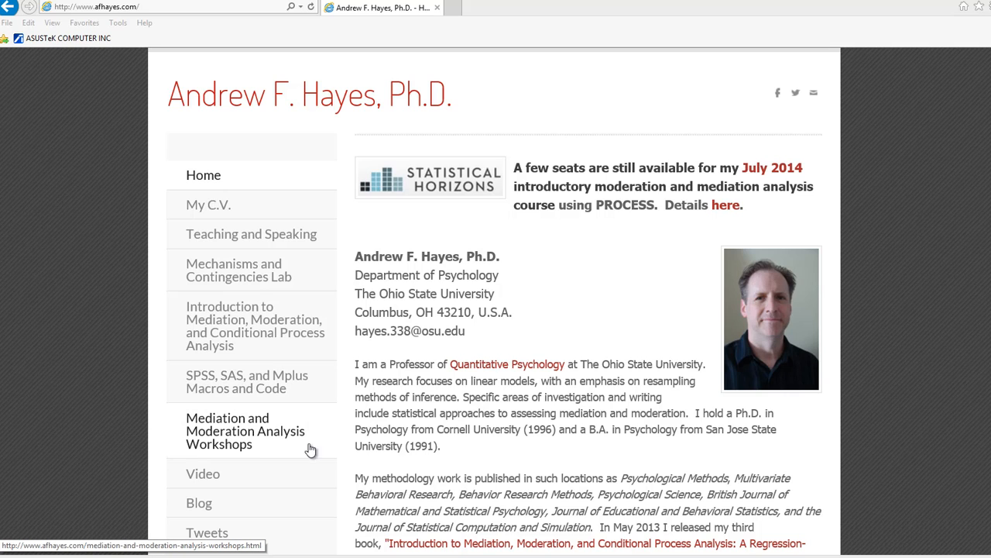
mouse_move(302, 465)
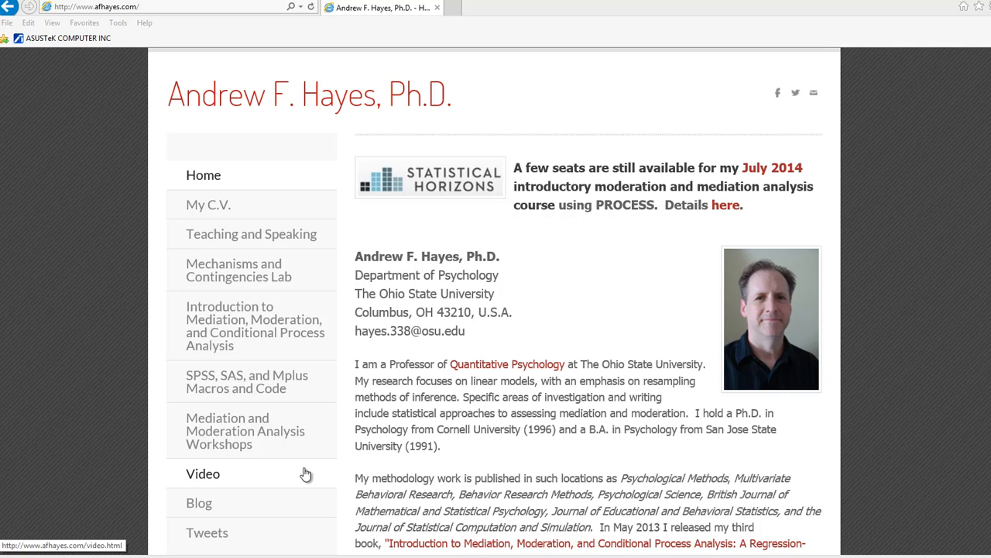
mouse_move(271, 382)
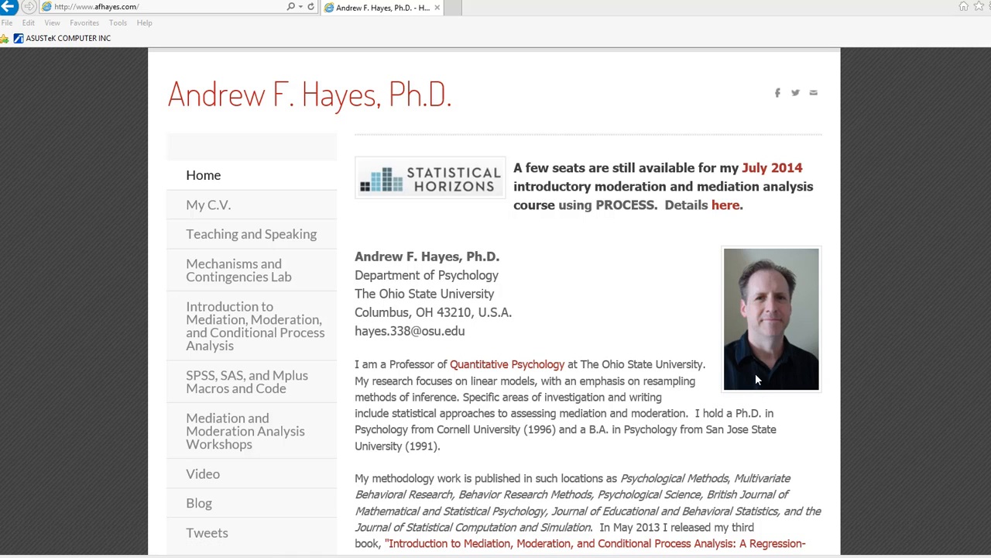
mouse_move(697, 334)
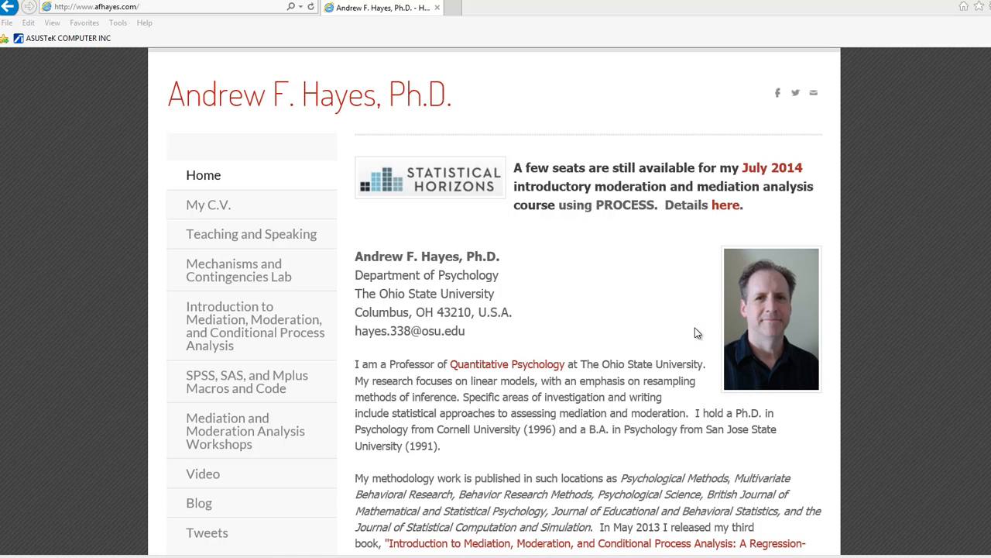
mouse_move(688, 334)
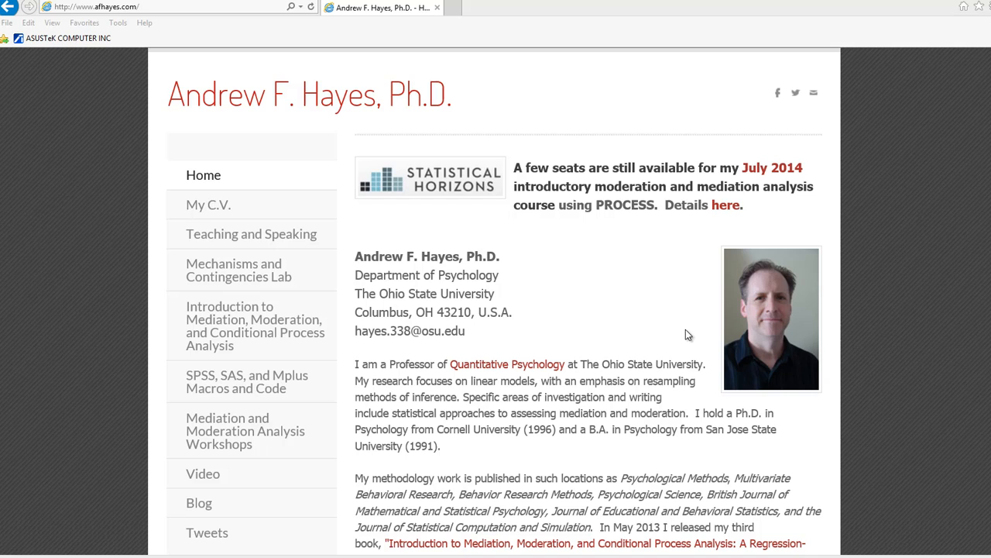
mouse_move(248, 326)
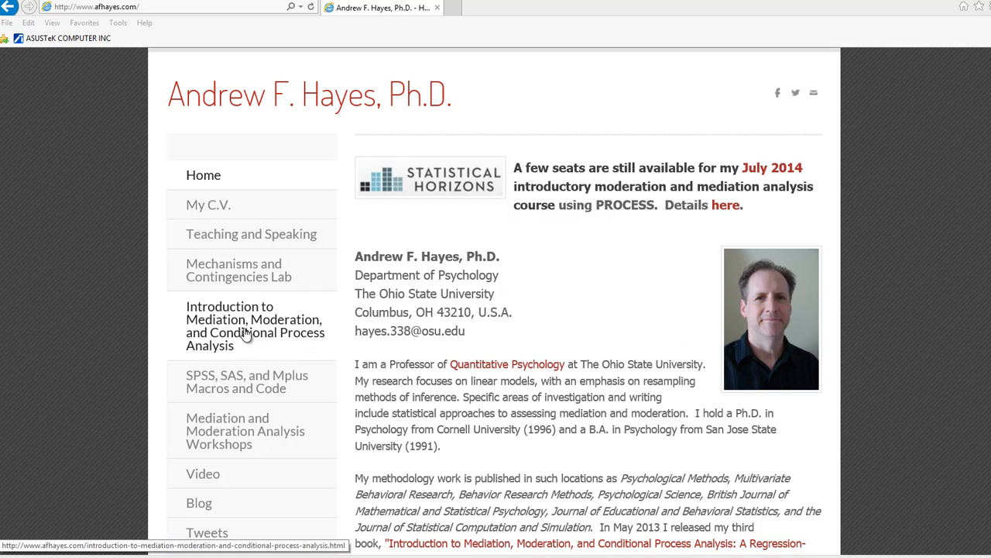
mouse_move(308, 363)
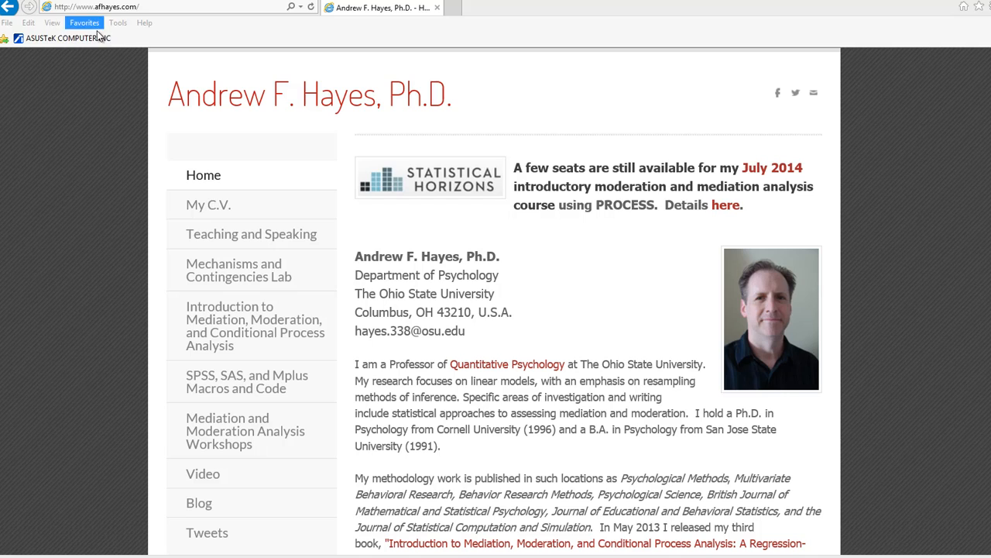
mouse_move(101, 20)
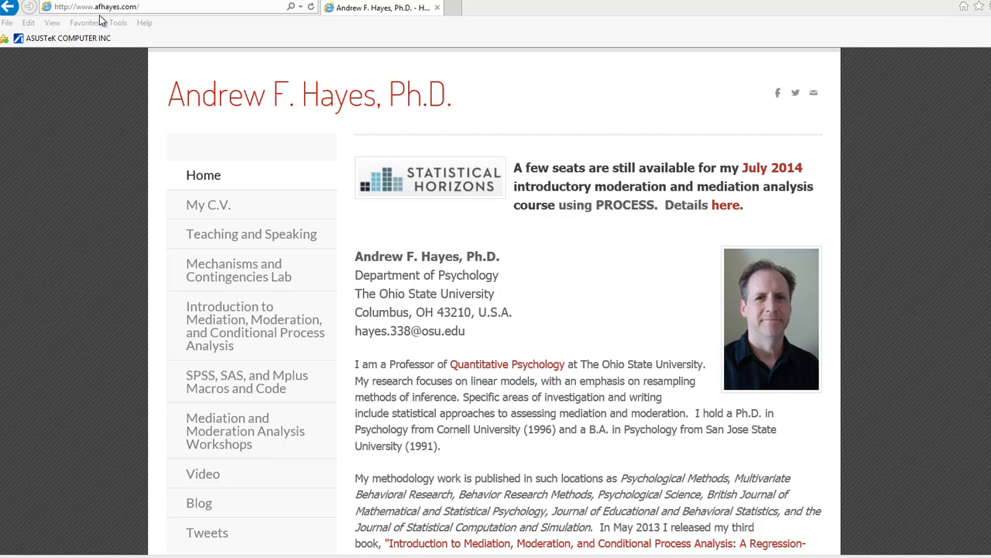
mouse_move(583, 291)
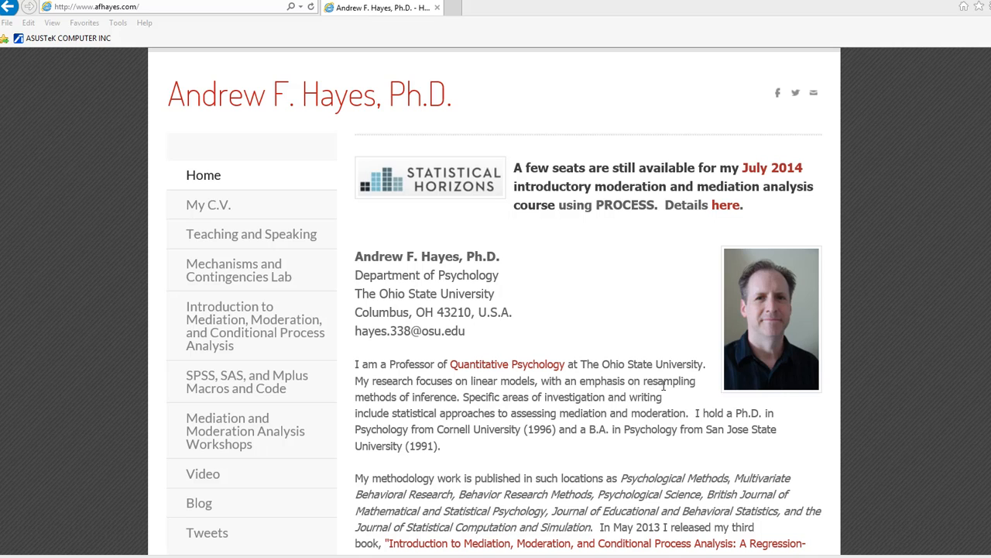
mouse_move(640, 424)
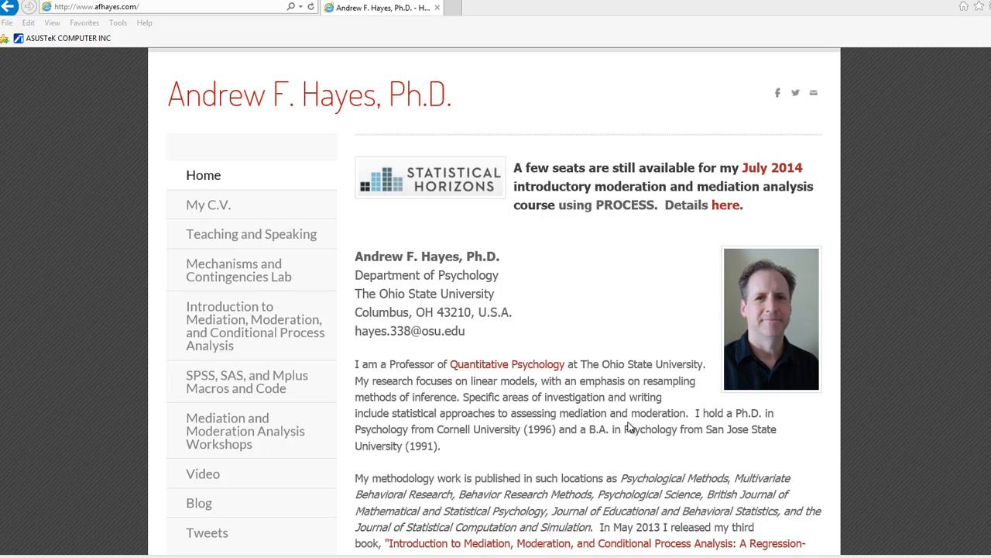
mouse_move(628, 449)
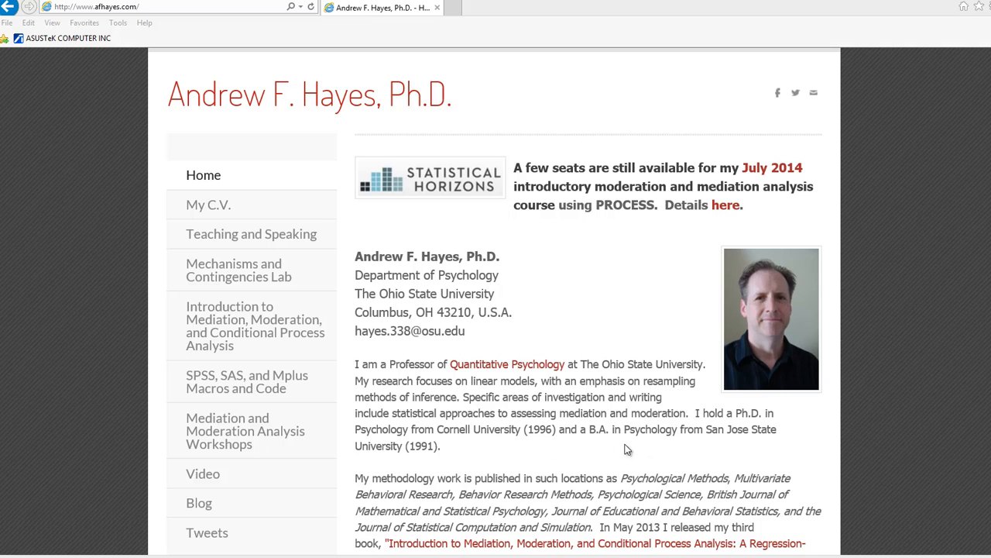
mouse_move(784, 444)
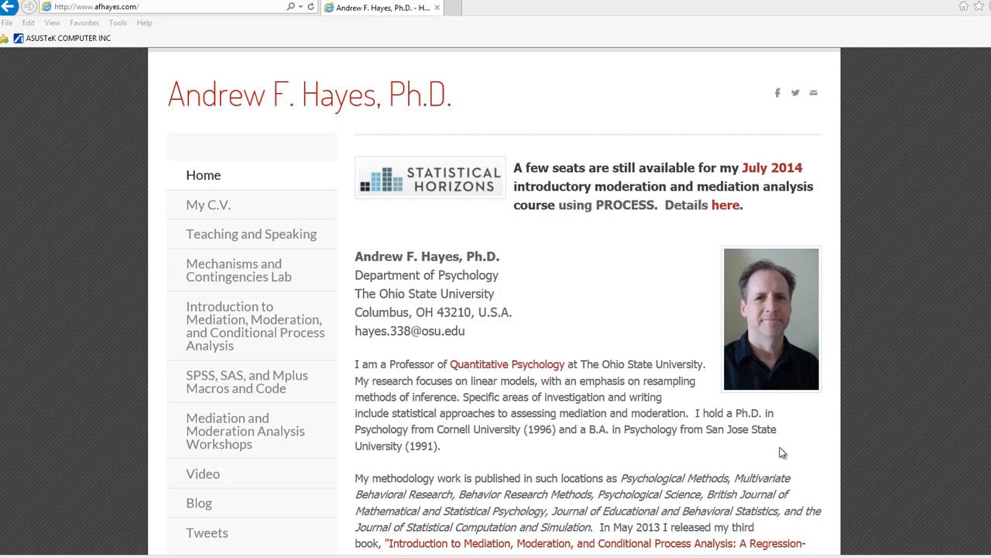
mouse_move(772, 455)
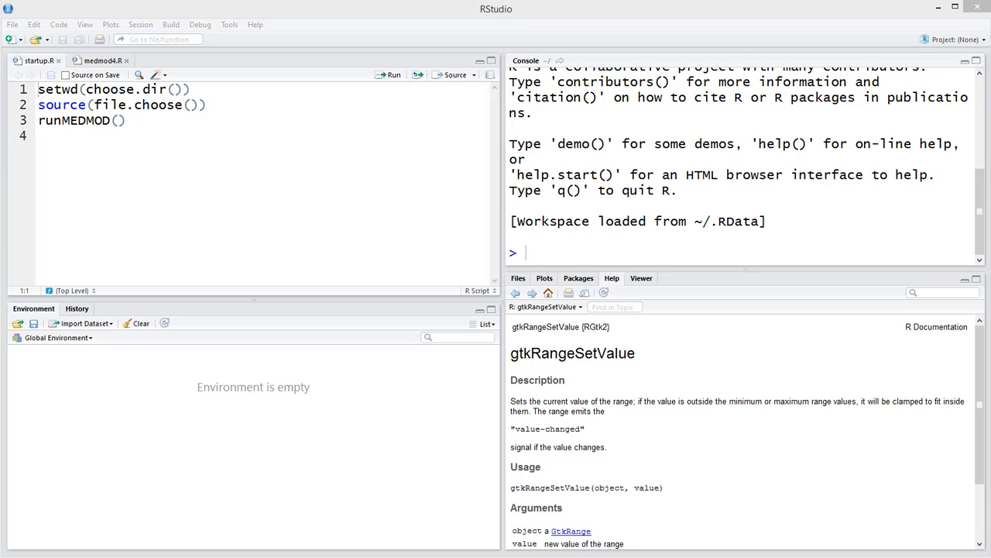
mouse_move(369, 180)
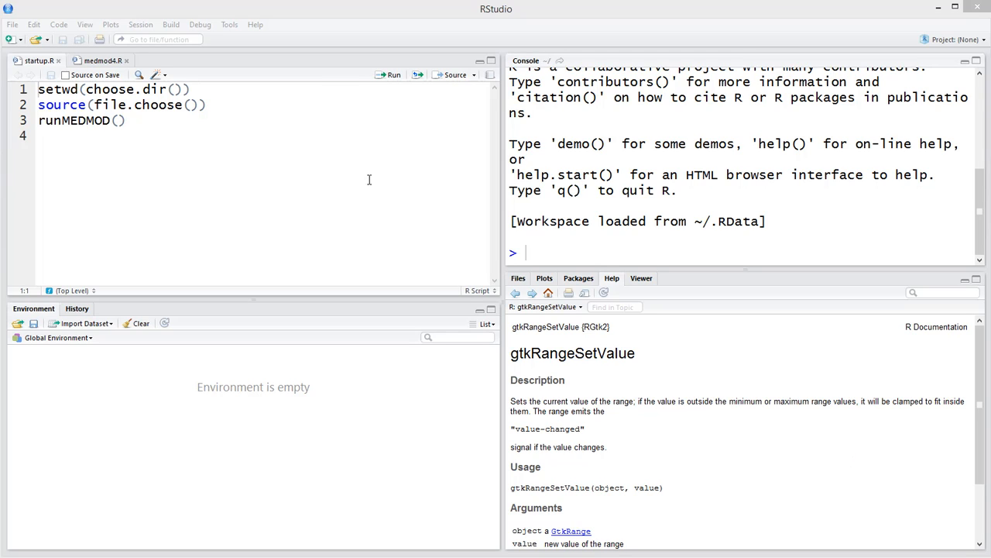
mouse_move(495, 23)
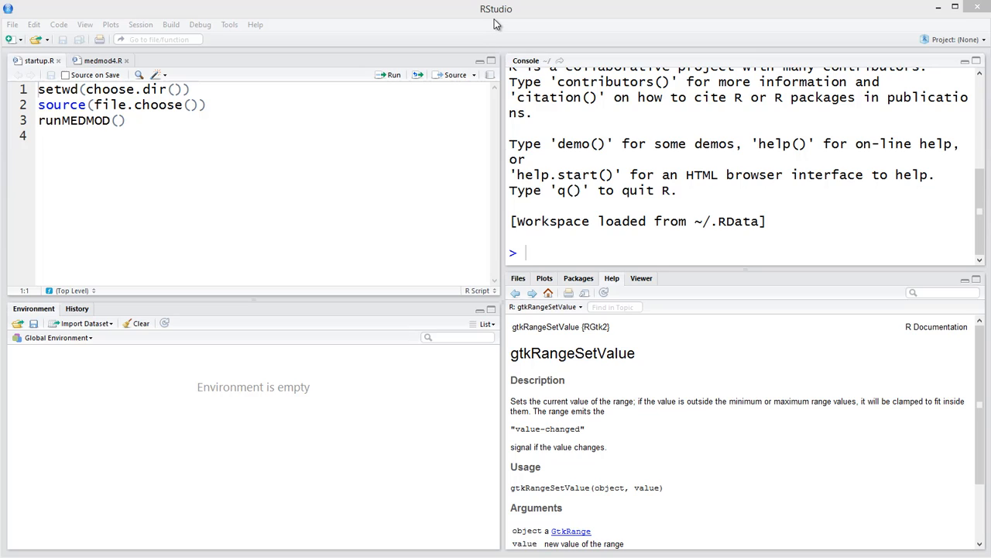
mouse_move(462, 60)
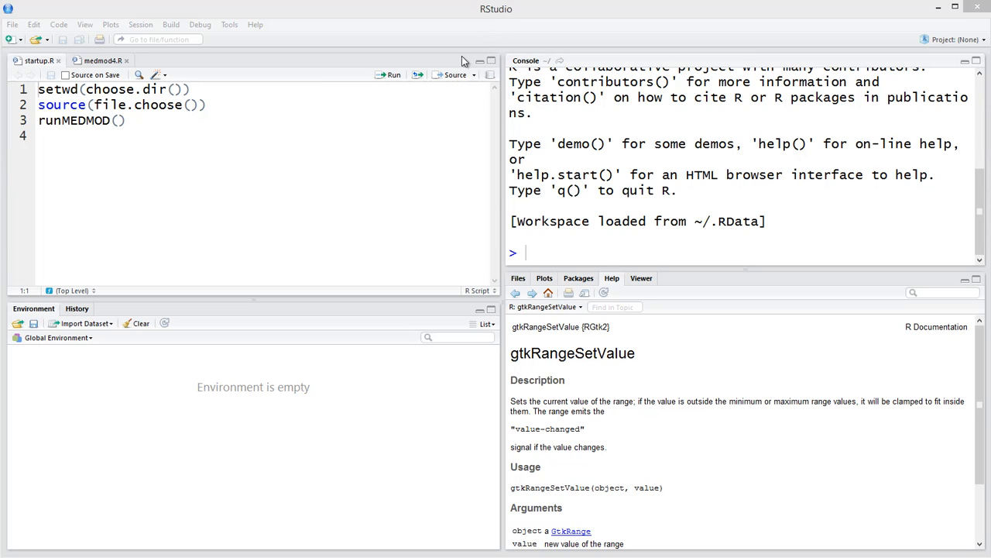
mouse_move(486, 25)
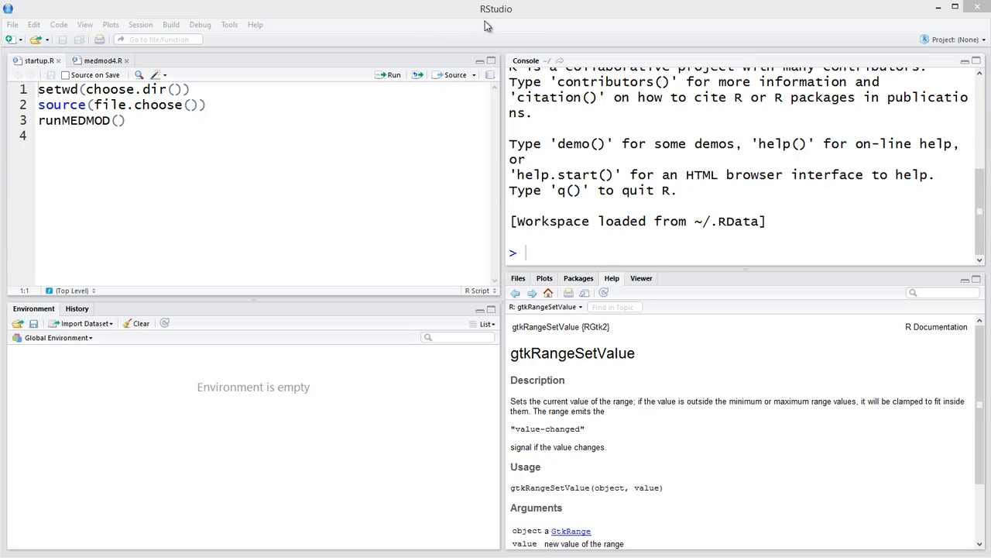
mouse_move(353, 180)
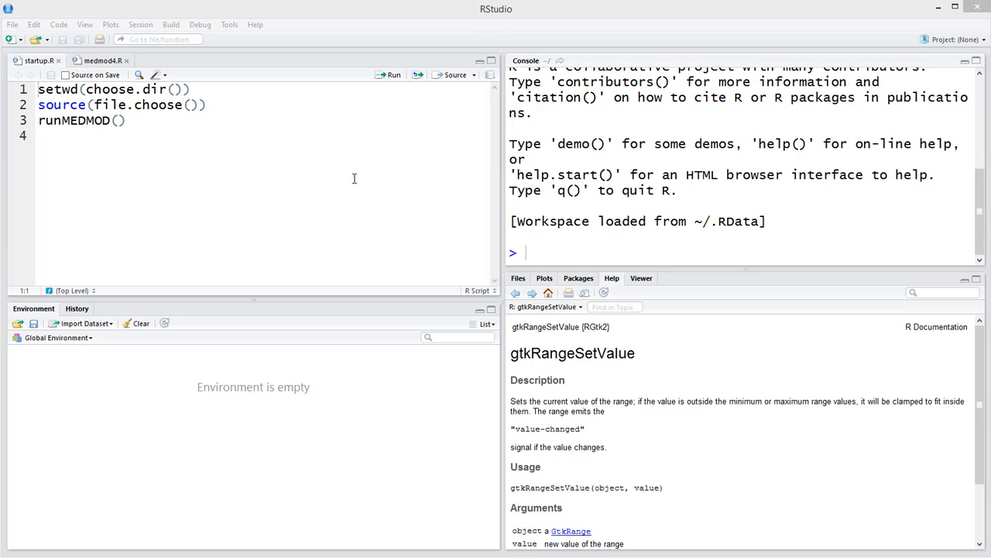
mouse_move(457, 28)
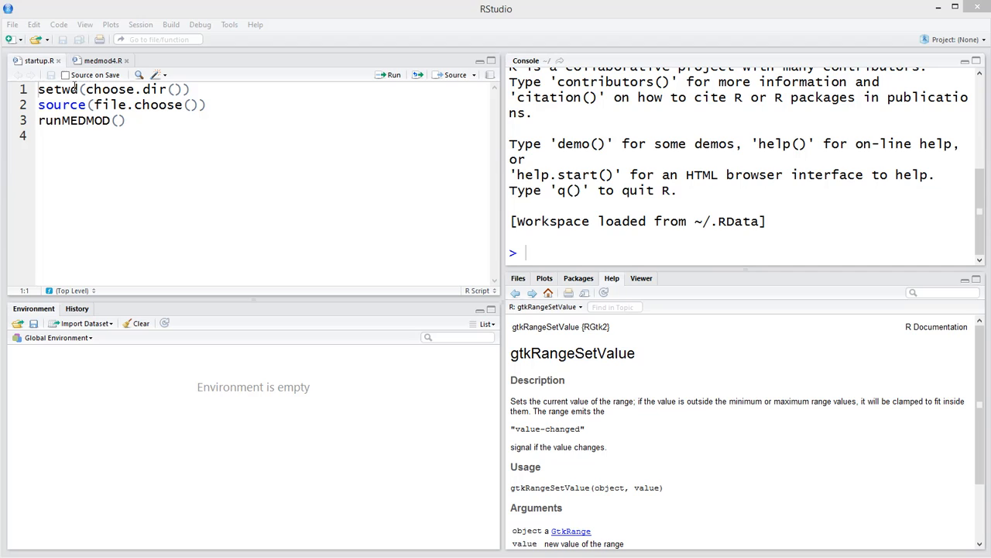
- Show the medmod.R script defining runMEDMOD and its package installation code
left_click(69, 105)
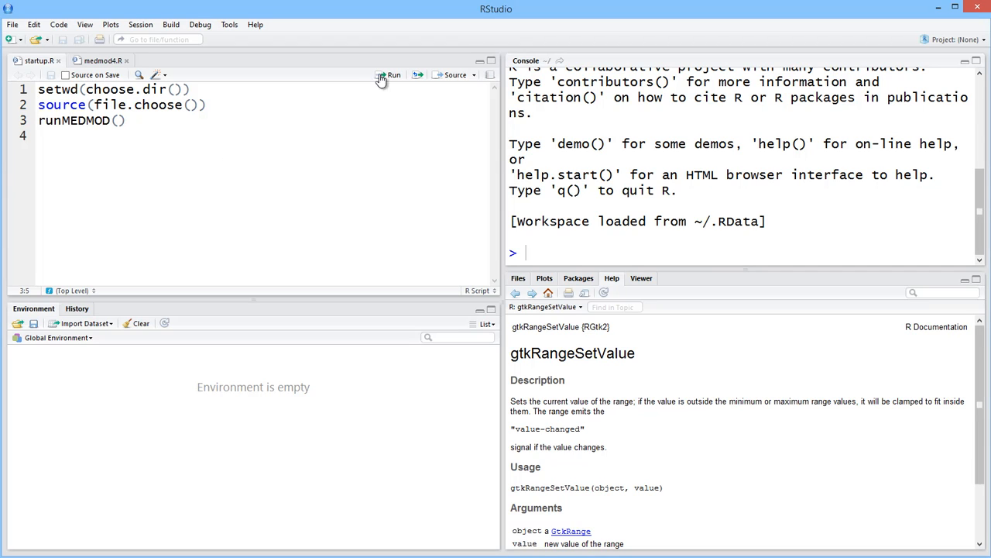
mouse_move(349, 149)
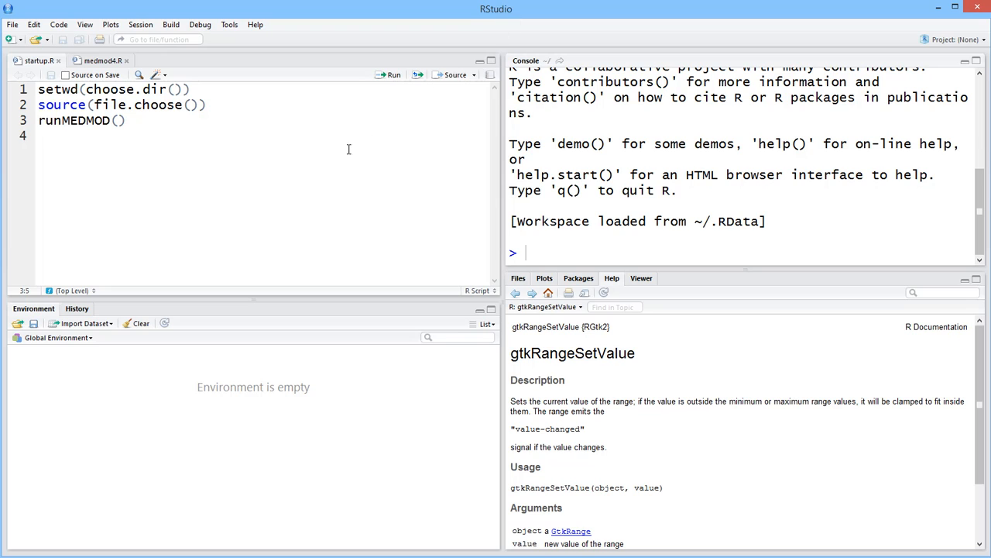
mouse_move(114, 74)
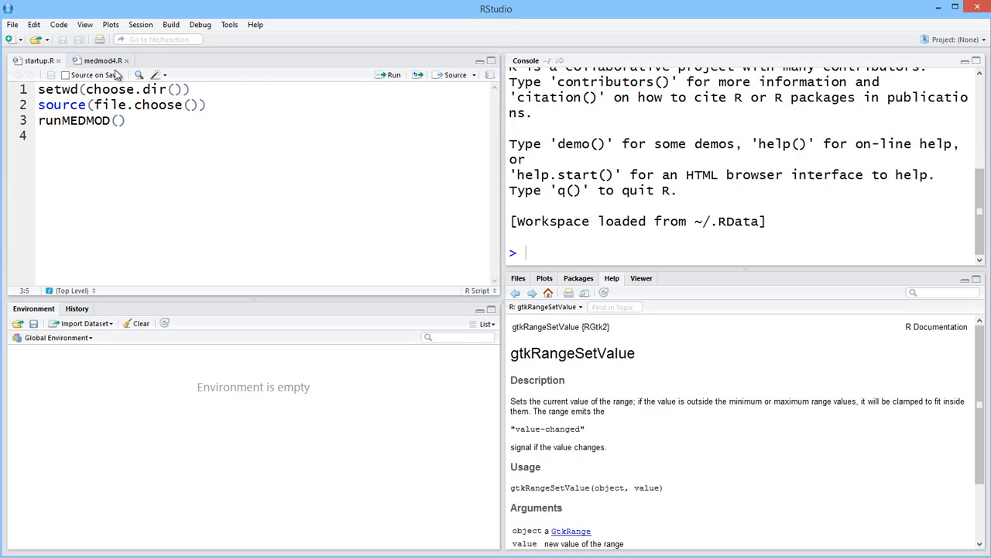
left_click(99, 60)
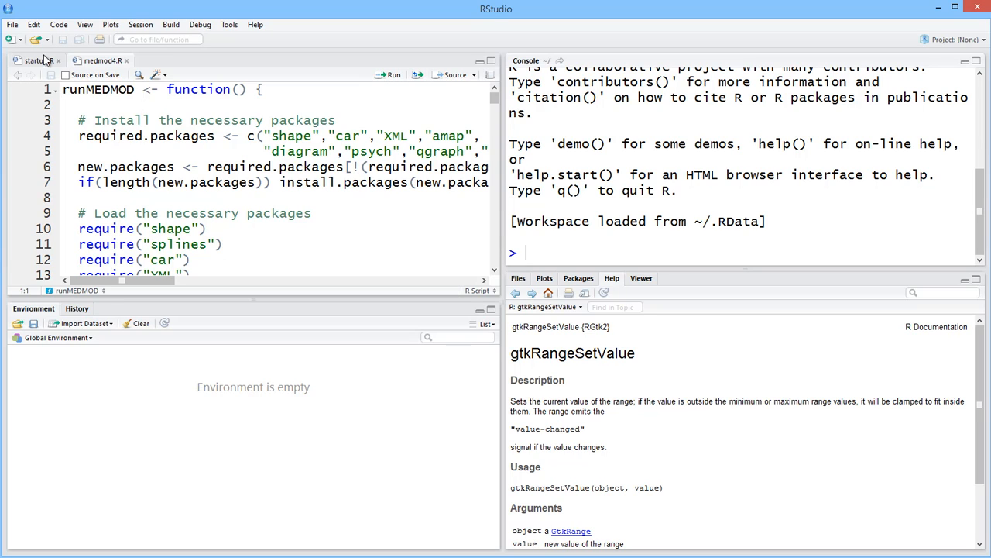
left_click(34, 60)
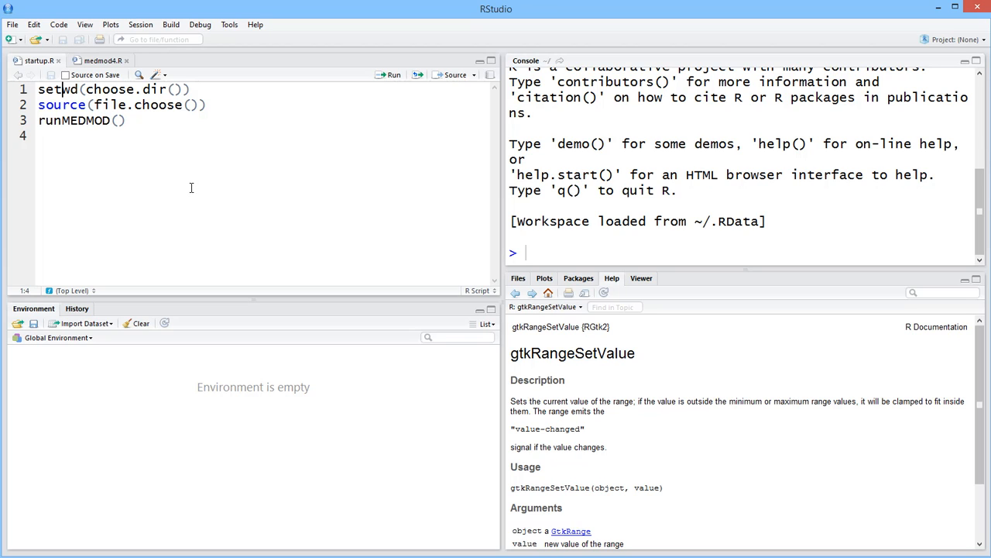
left_click(99, 60)
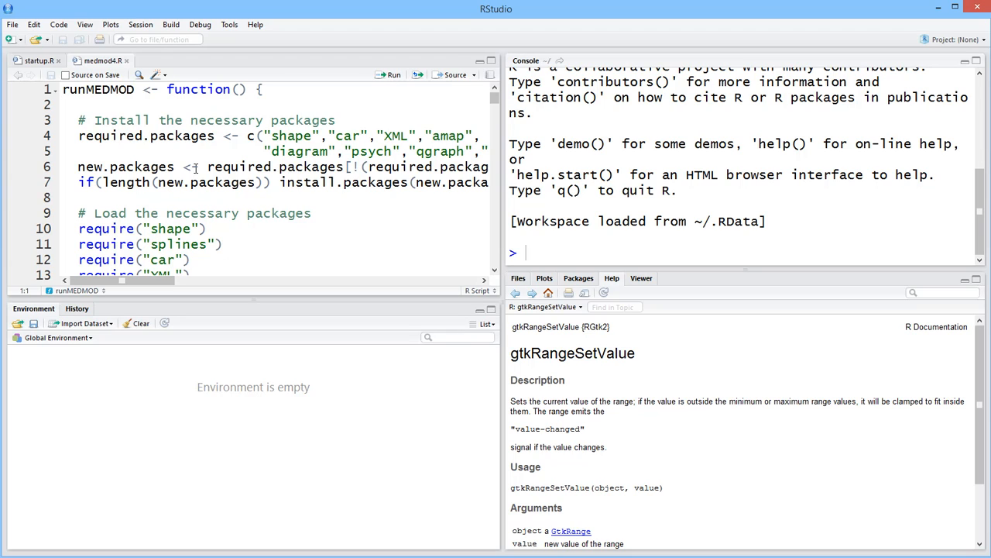
left_click(34, 60)
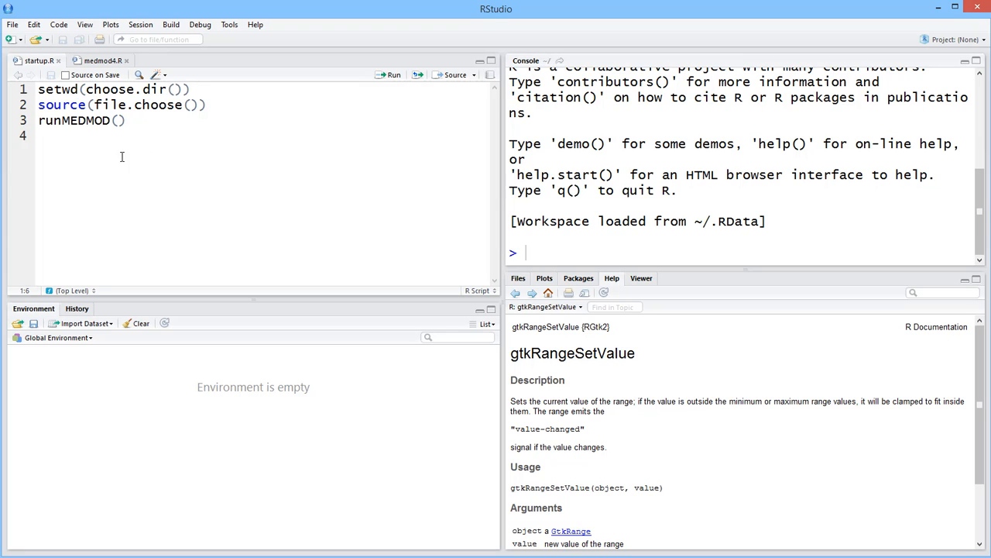
mouse_move(298, 113)
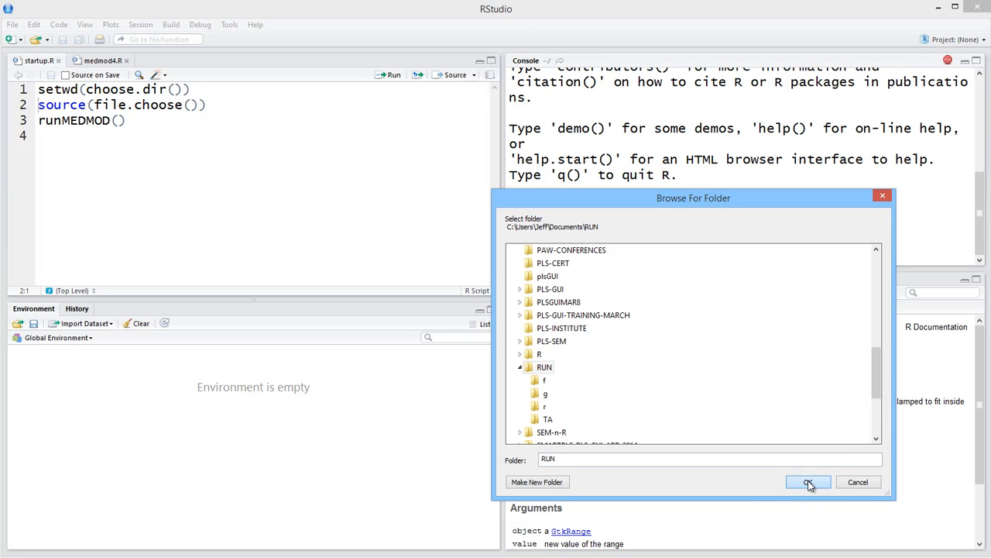
- Confirm RUN as working directory, then source the medmod4 script chosen from the RUN folder
left_click(809, 482)
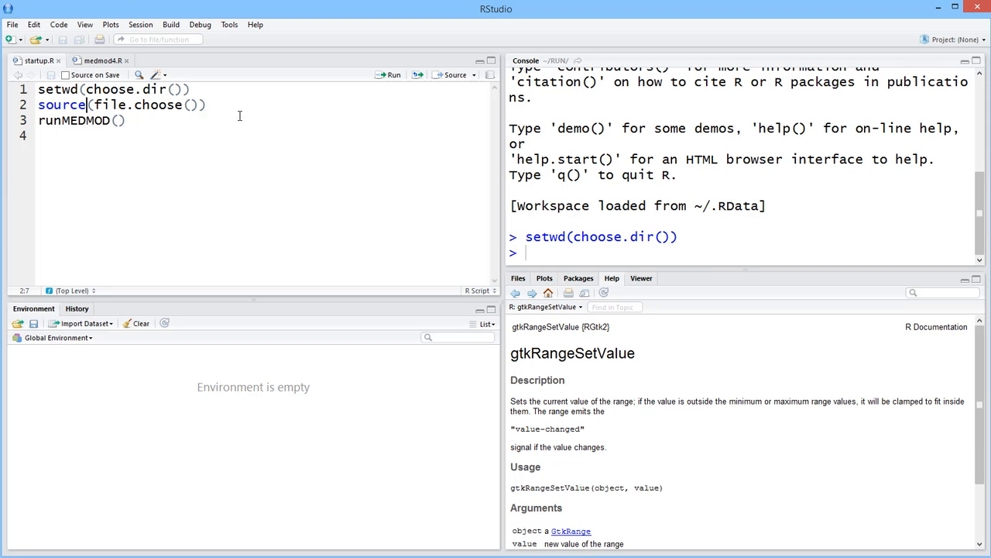
mouse_move(384, 112)
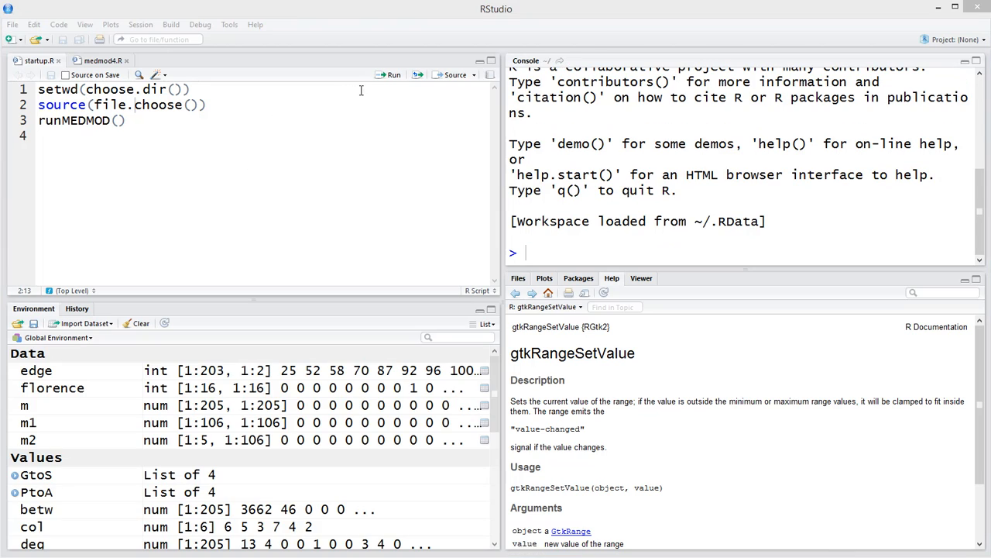
mouse_move(393, 77)
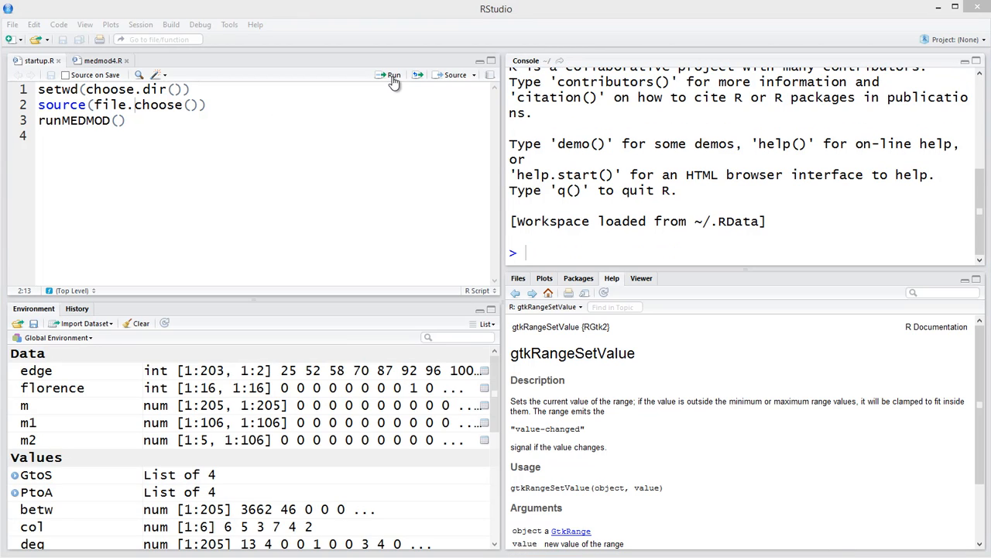
left_click(394, 75)
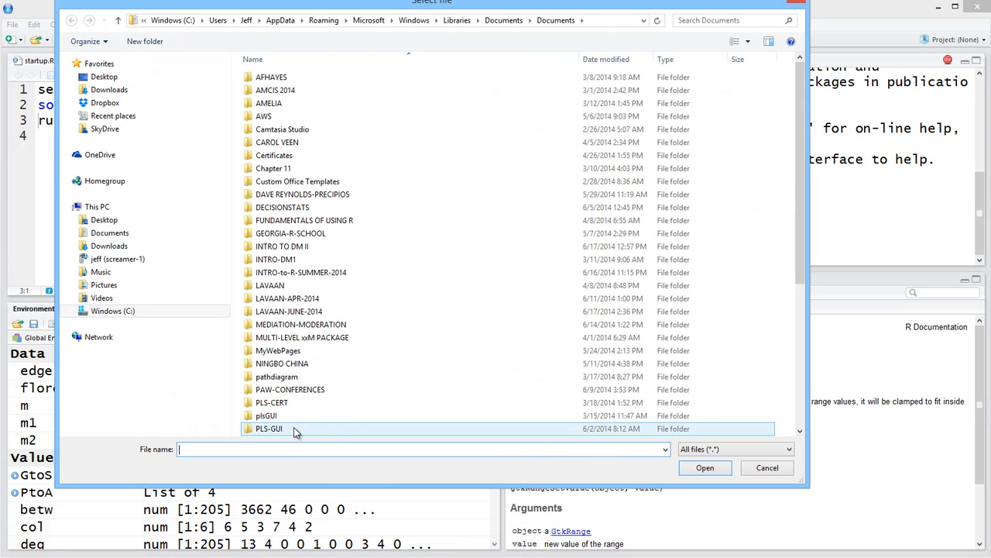
scroll("down", 3)
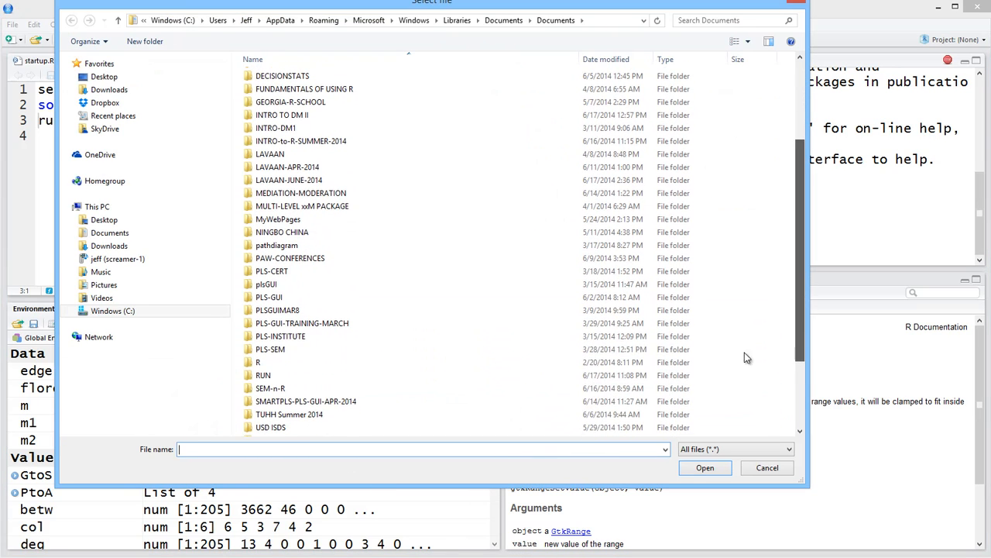
double_click(264, 375)
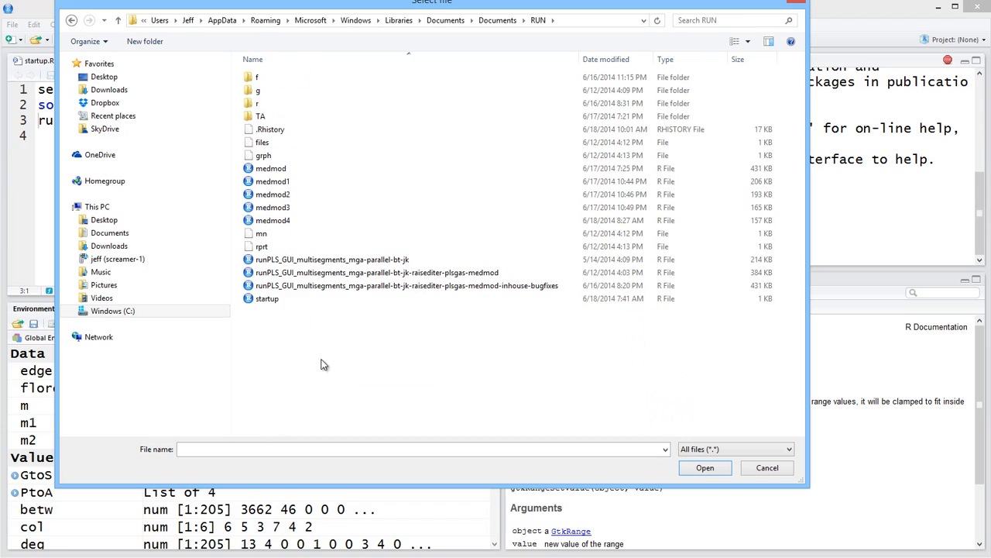
left_click(273, 194)
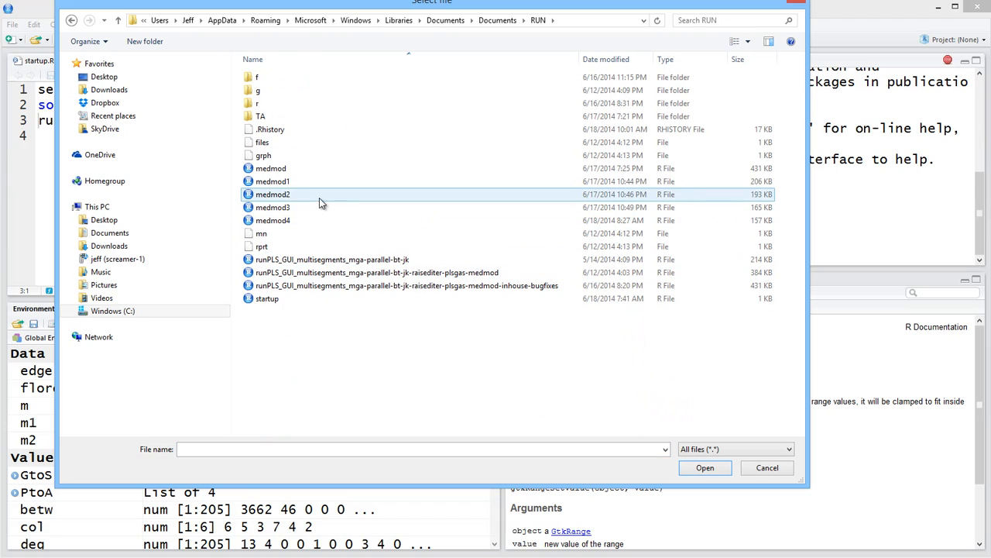
left_click(273, 220)
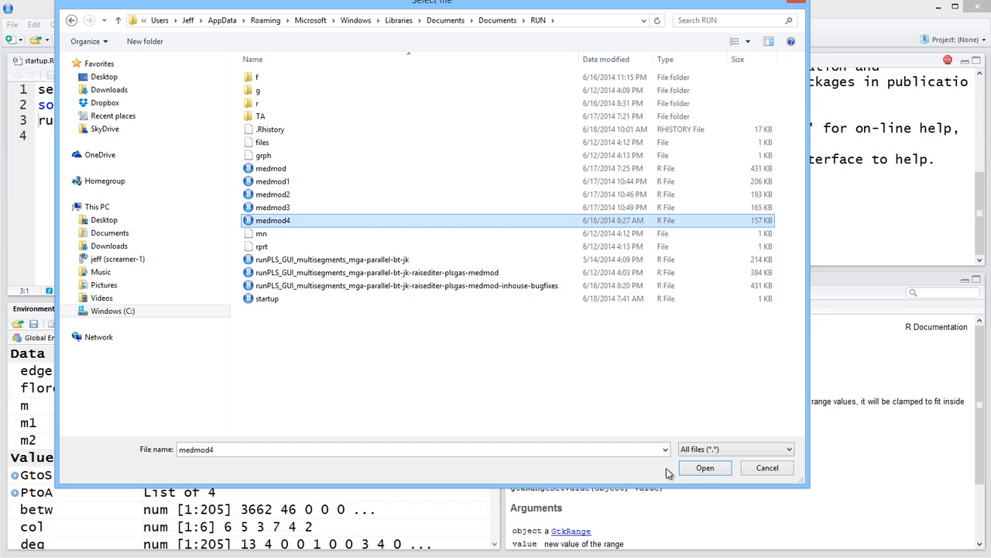
left_click(704, 468)
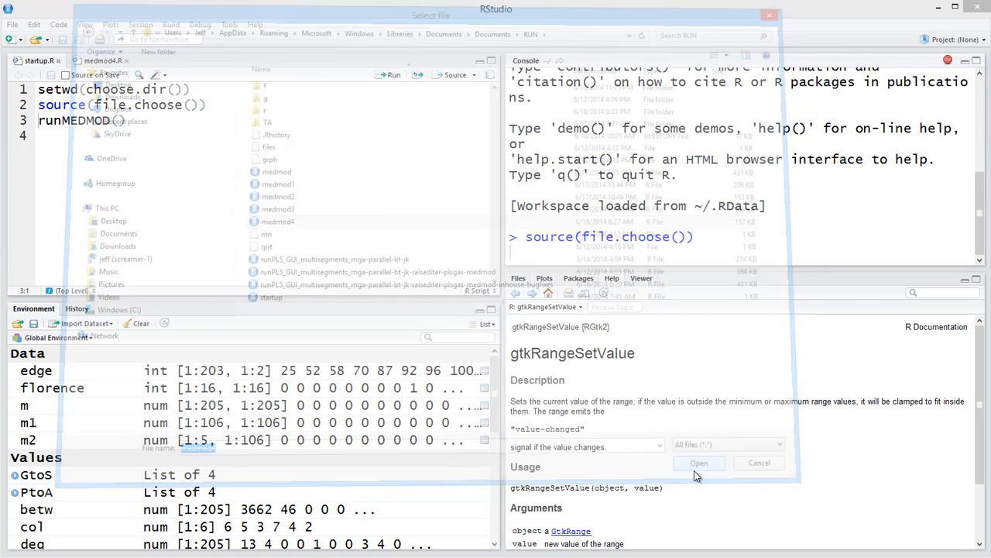
left_click(697, 462)
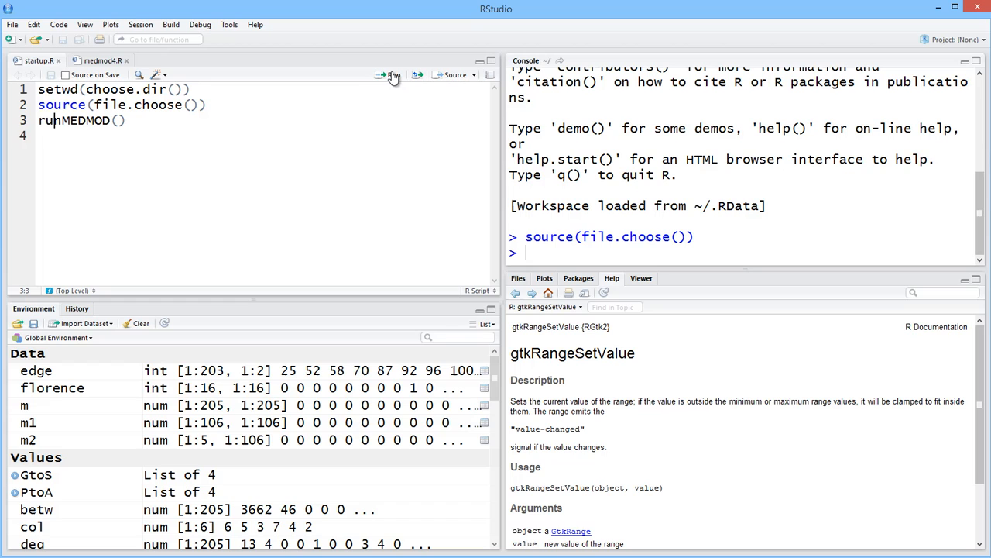
mouse_move(393, 75)
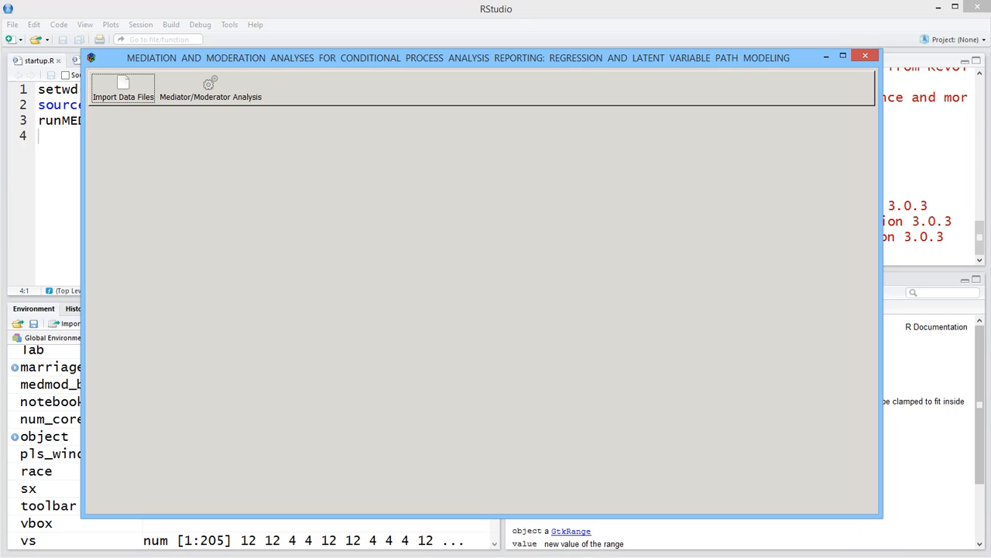
- Maximize the MEDMOD GUI window and start Import Data Files to choose a file type
left_click(842, 56)
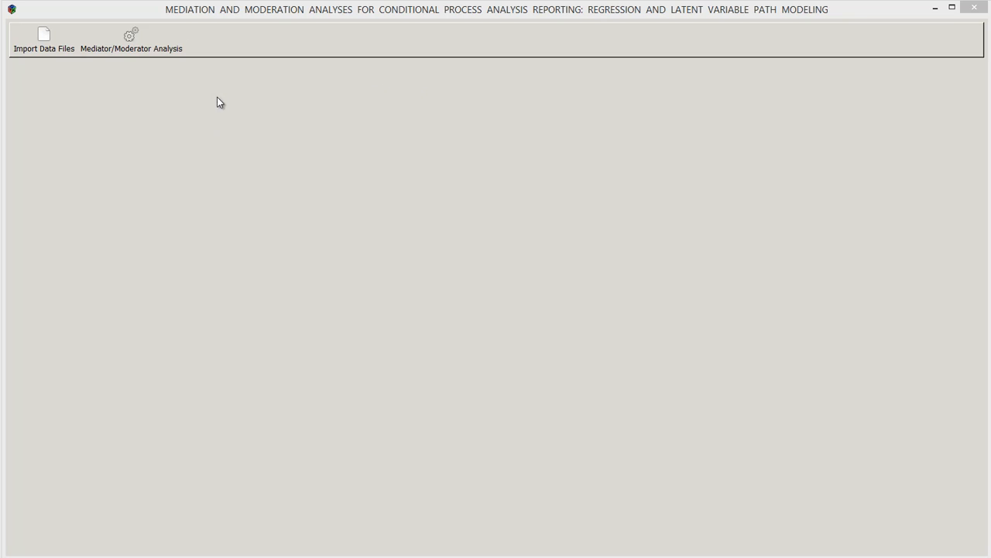
mouse_move(171, 37)
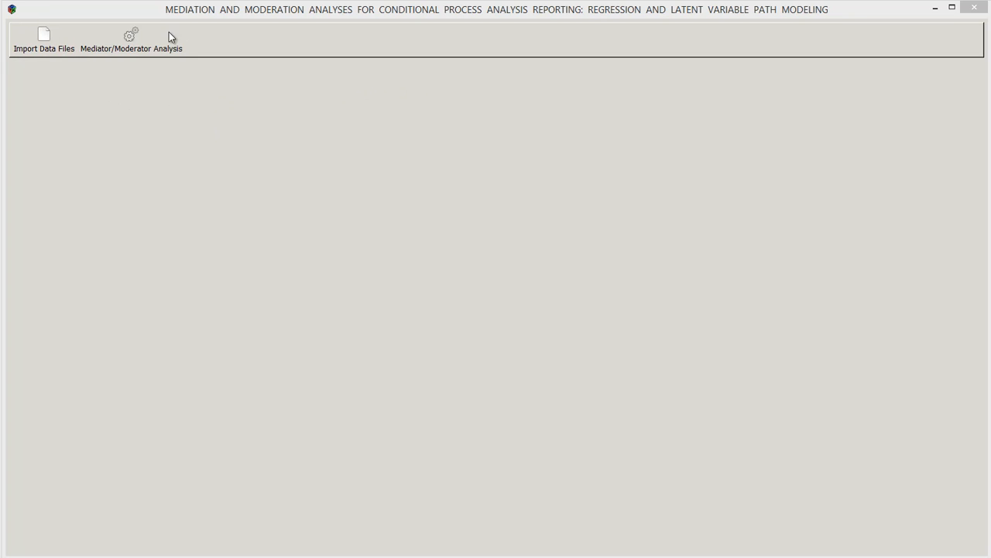
mouse_move(136, 65)
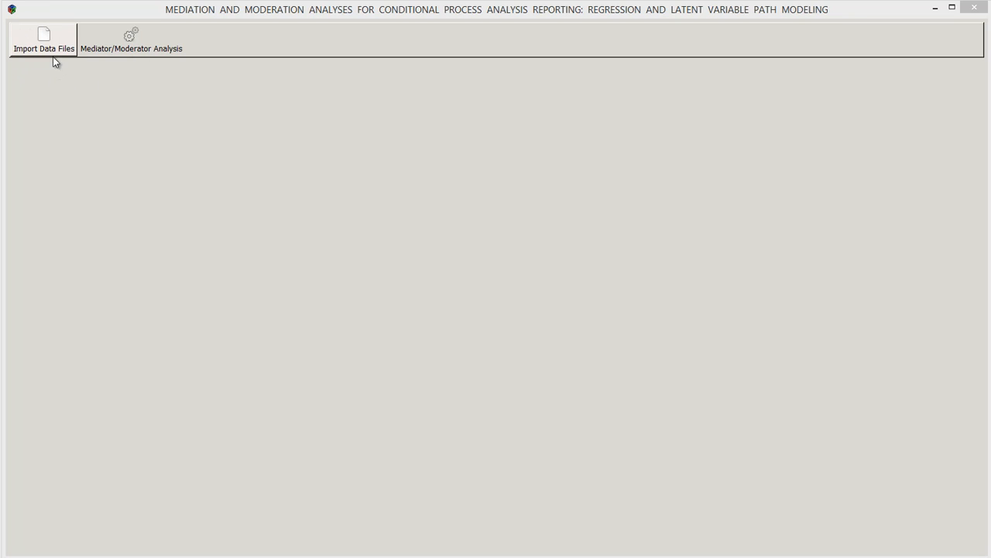
left_click(130, 39)
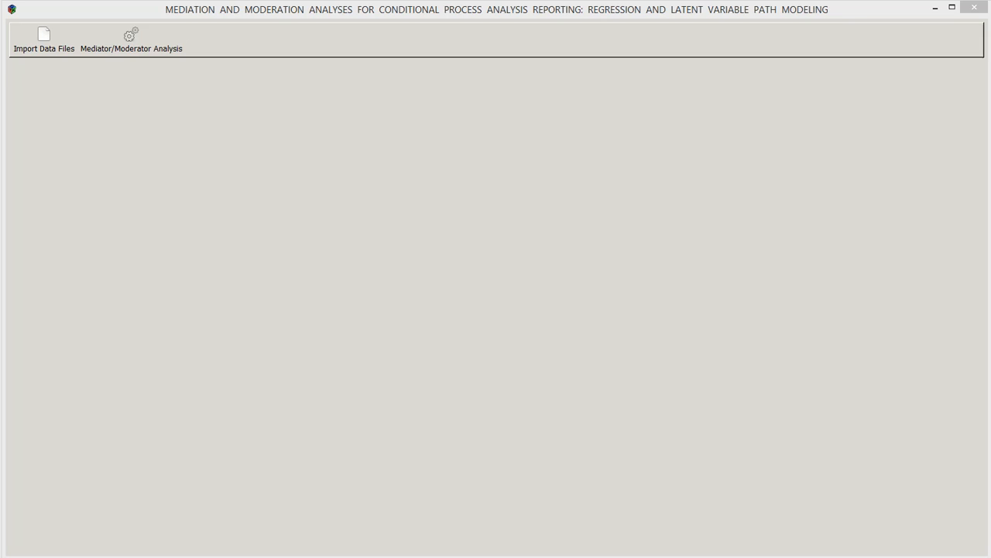
mouse_move(799, 482)
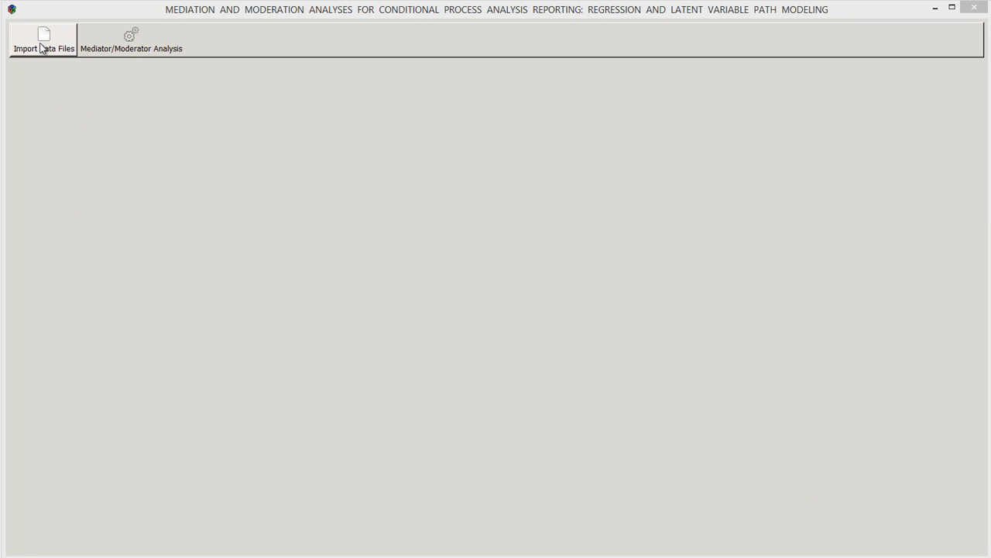
left_click(44, 39)
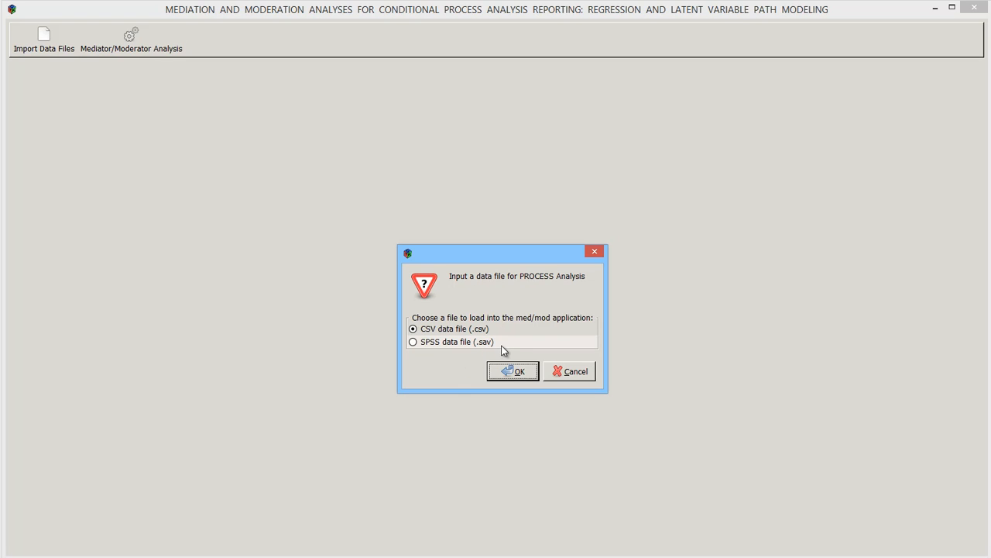
- Load protest.csv as CSV data from the AFHAYES/protest folder
left_click(511, 372)
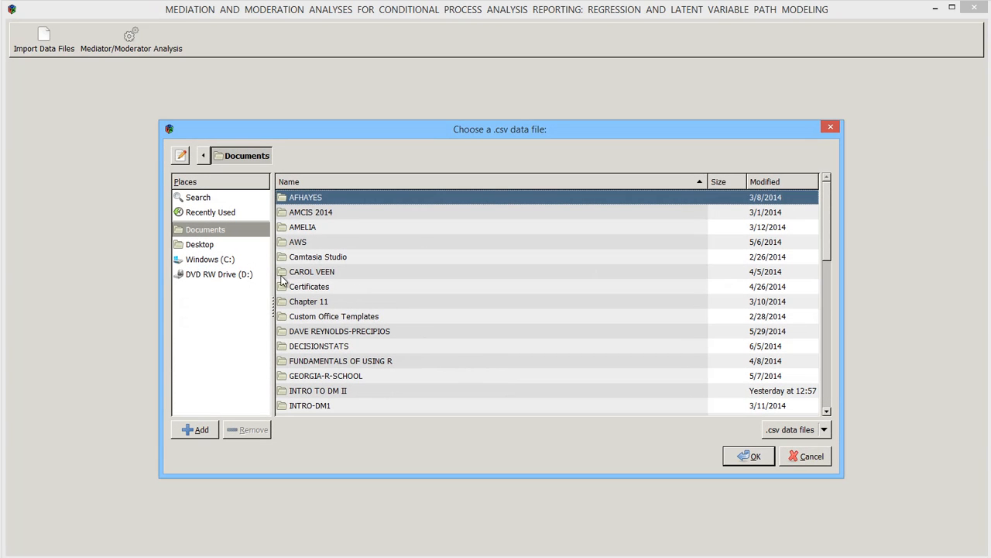
mouse_move(725, 321)
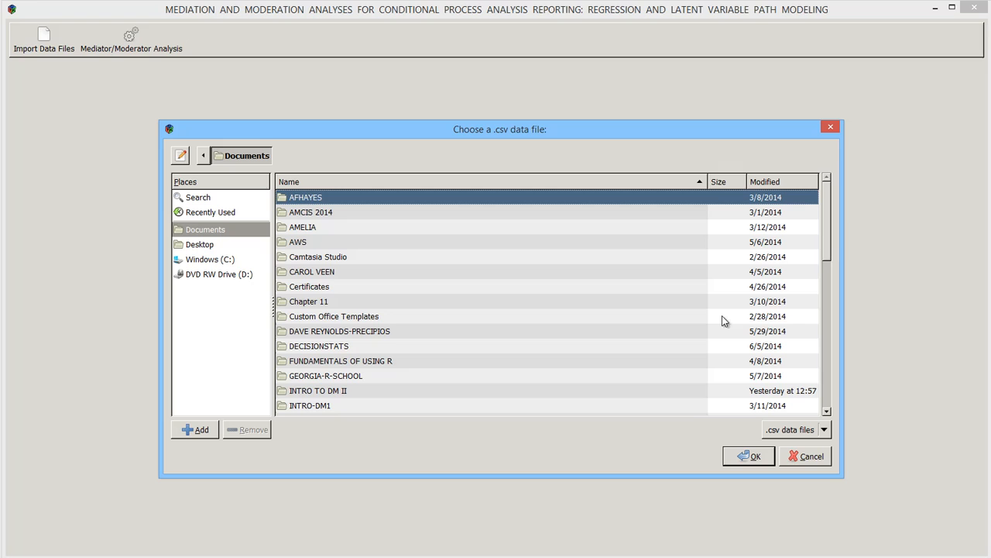
scroll("down", 3)
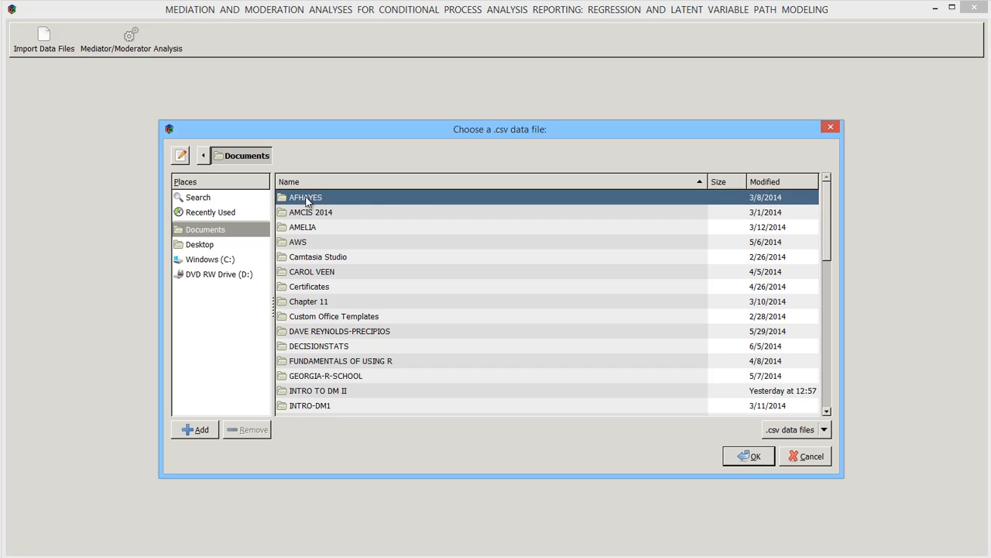
double_click(305, 196)
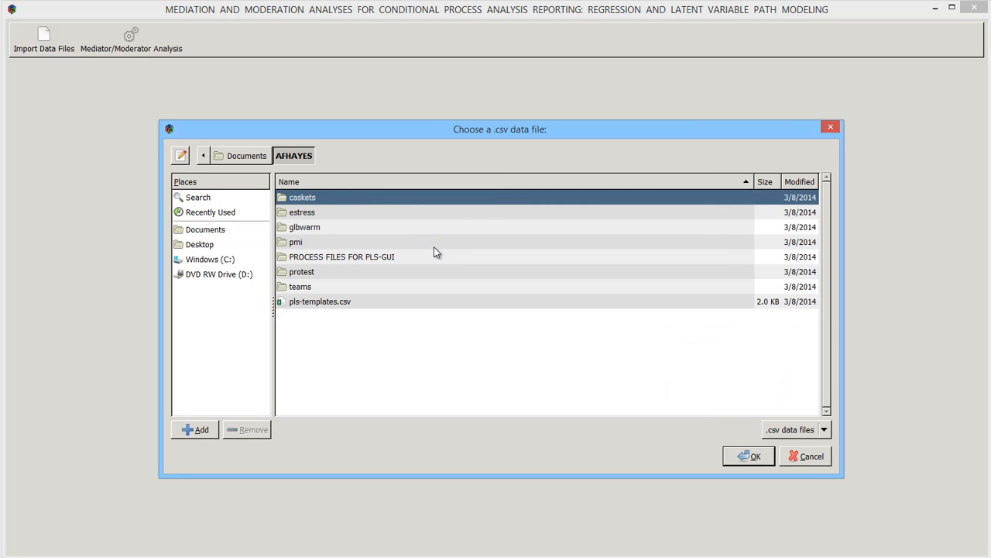
double_click(302, 271)
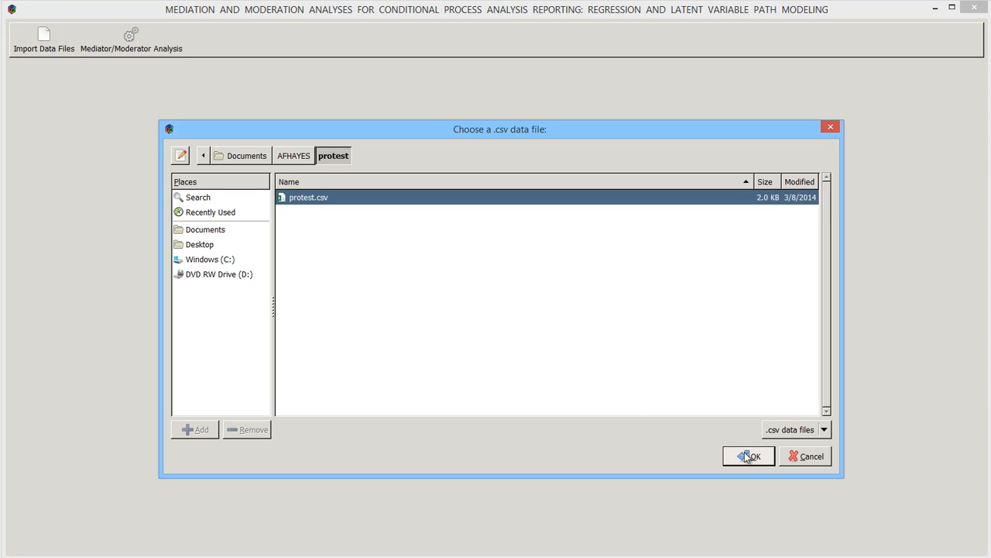
left_click(748, 456)
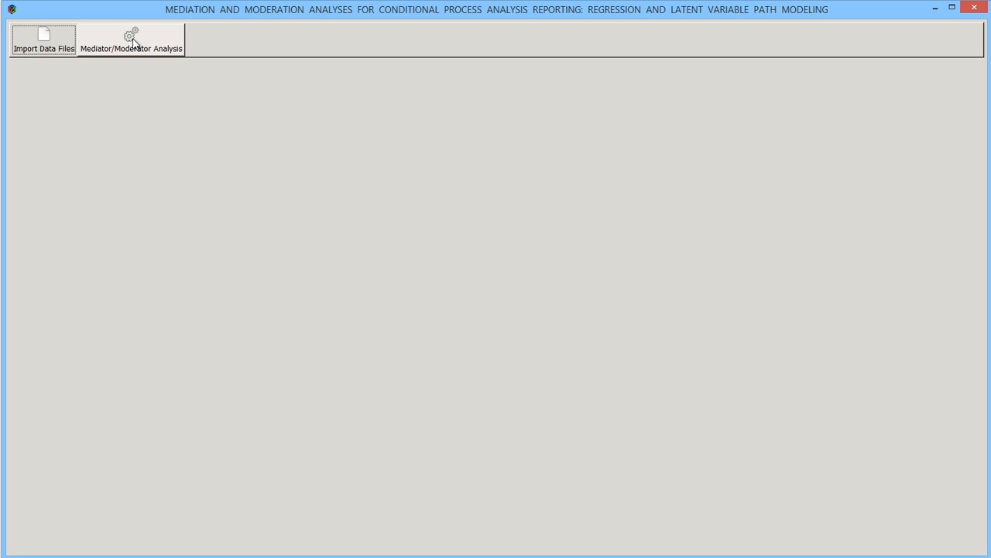
- Bring up the Mediator/Moderator Analysis dialog listing sexism, liking, respappr and protest
left_click(130, 41)
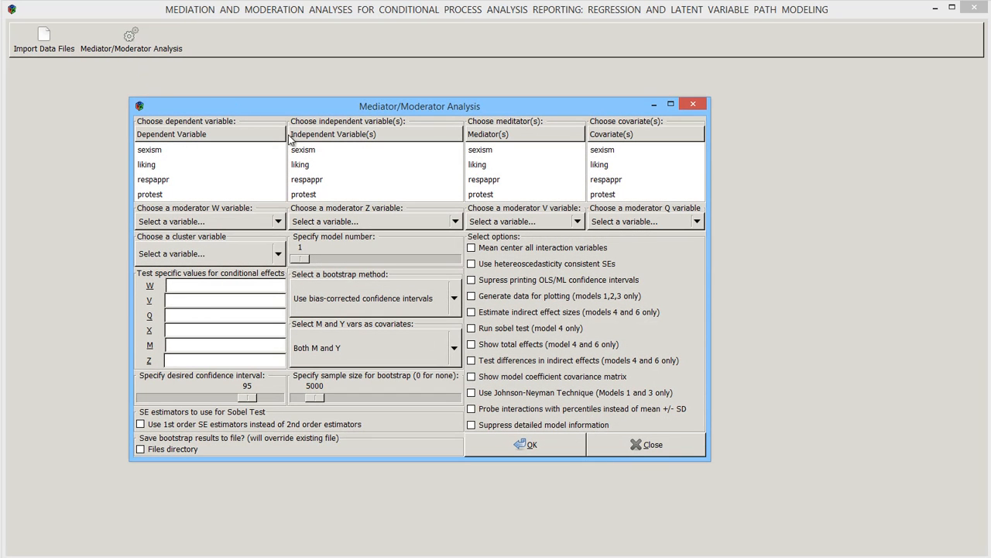
mouse_move(657, 278)
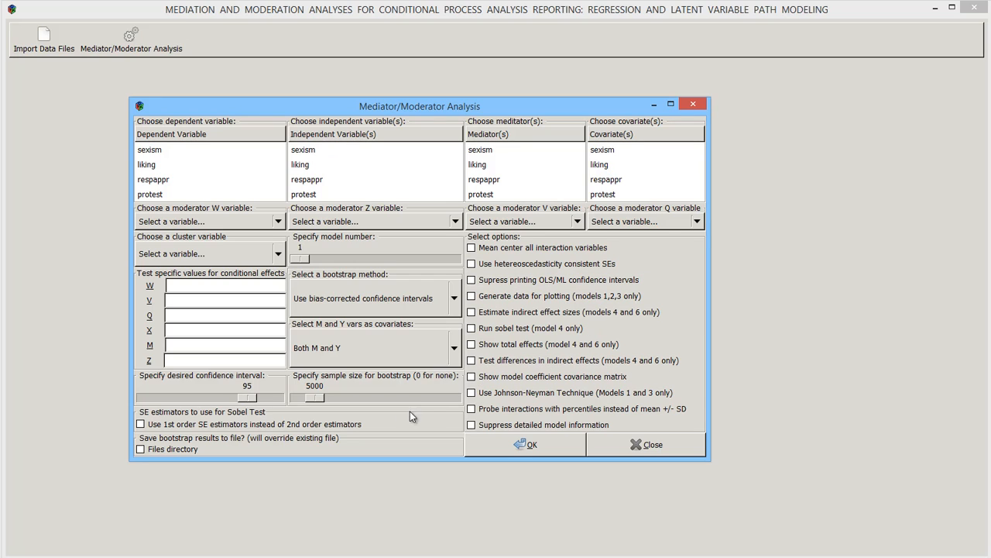
mouse_move(164, 242)
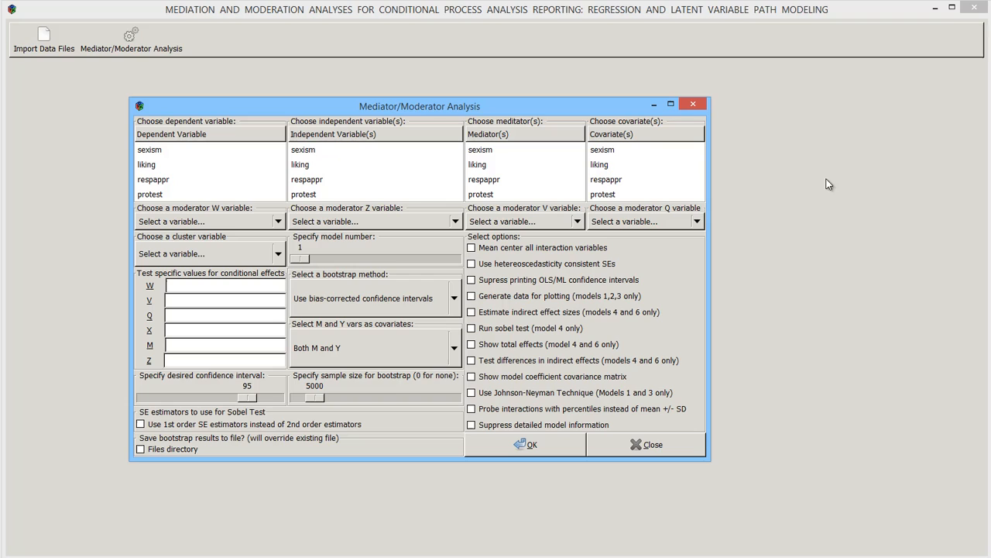
mouse_move(911, 509)
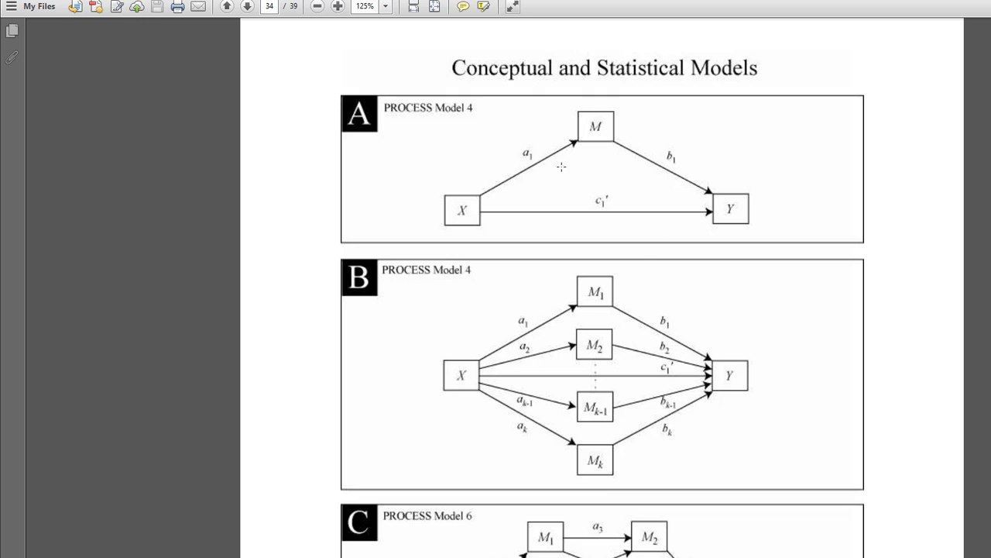
mouse_move(464, 118)
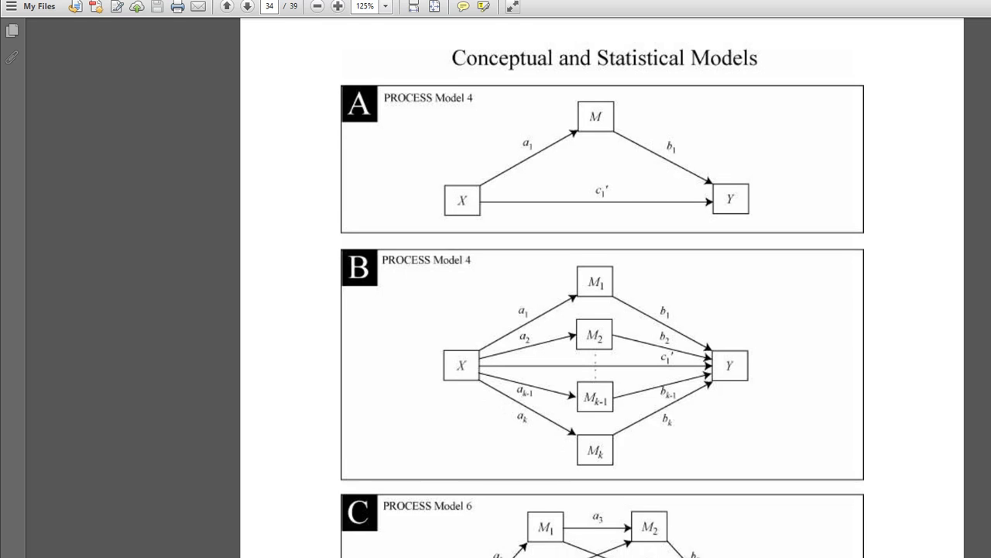
scroll("down", 3)
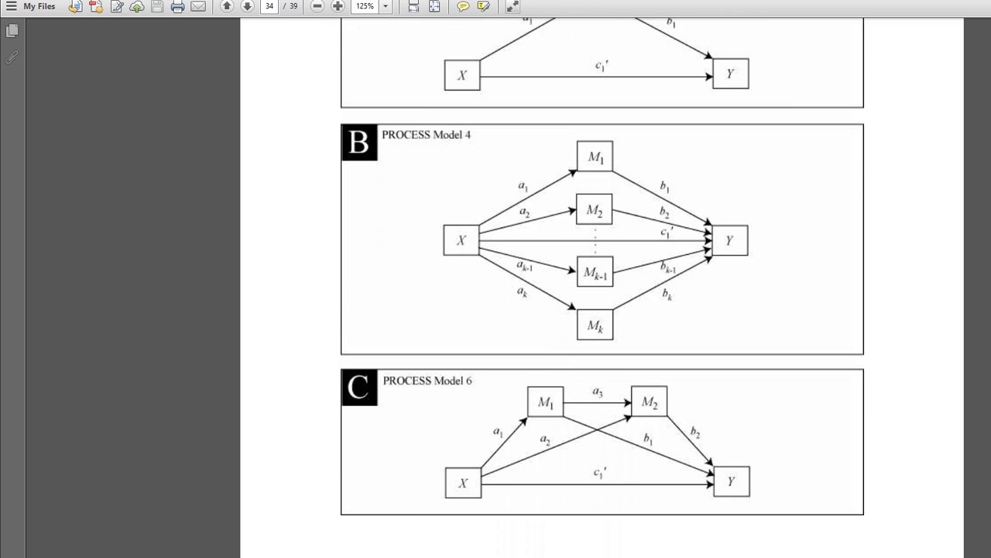
scroll("down", 3)
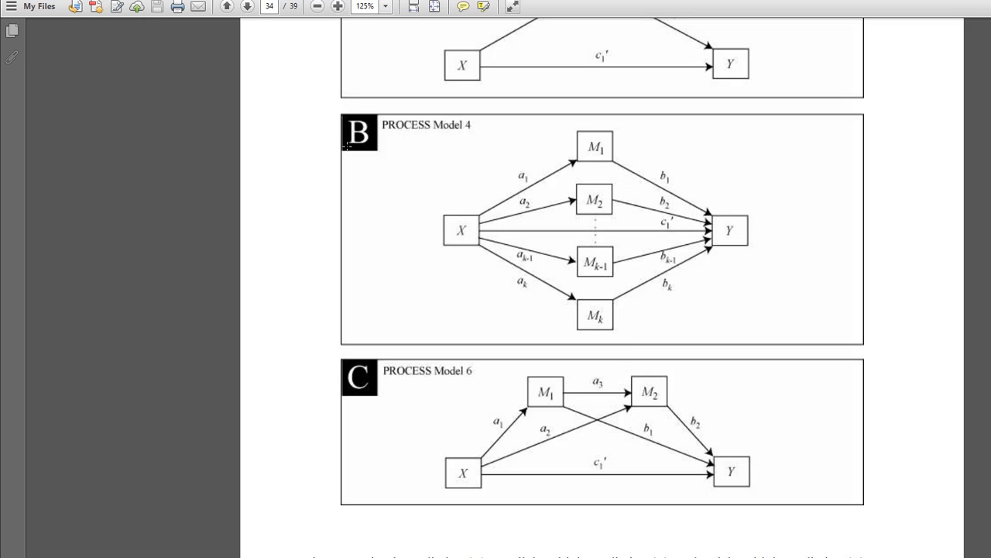
mouse_move(614, 468)
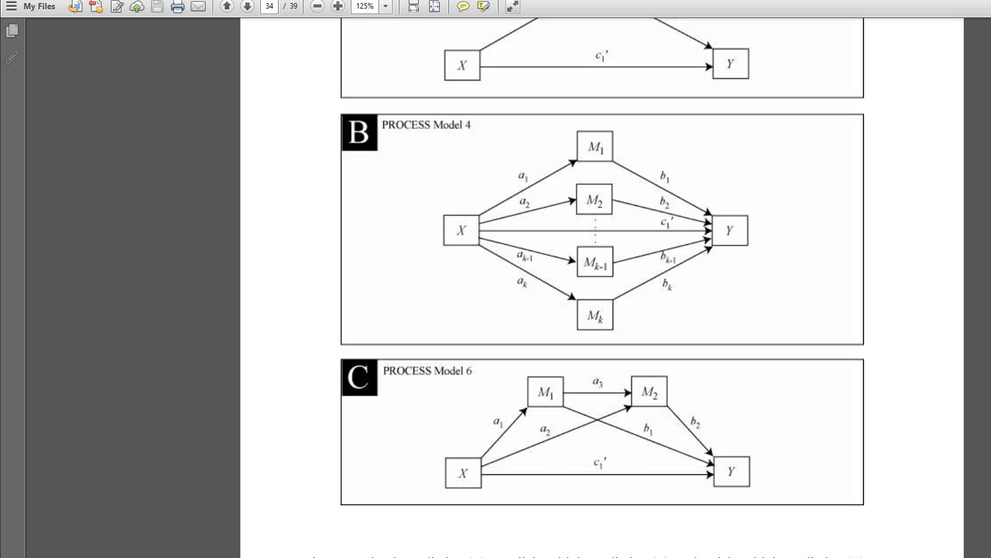
mouse_move(595, 155)
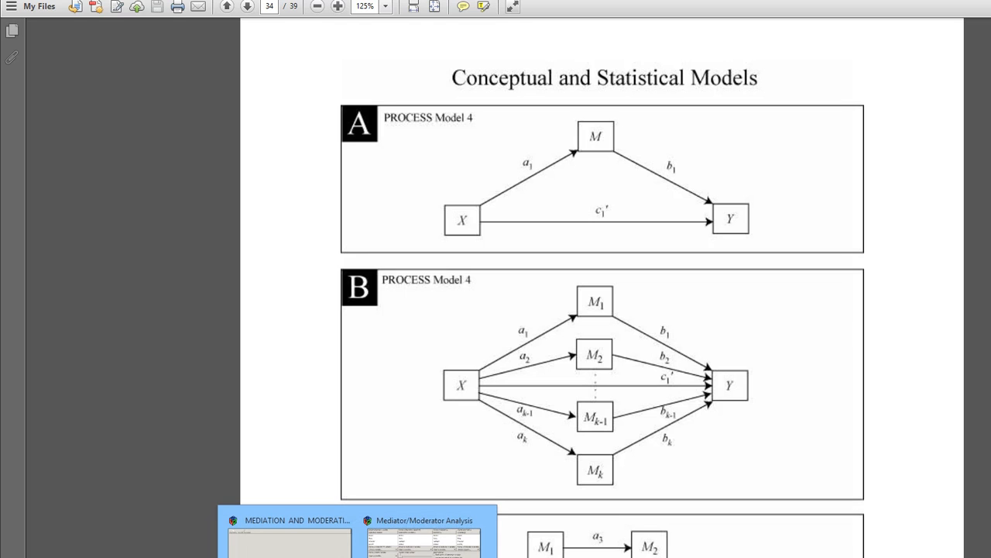
- Assign liking as dependent, protest as independent and respappr as mediator for Model 4
left_click(424, 531)
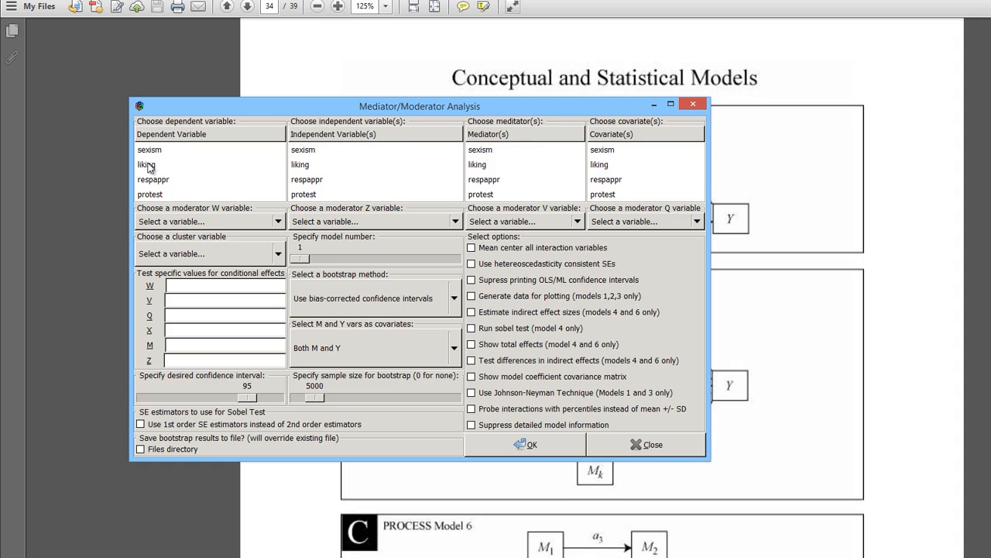
left_click(146, 164)
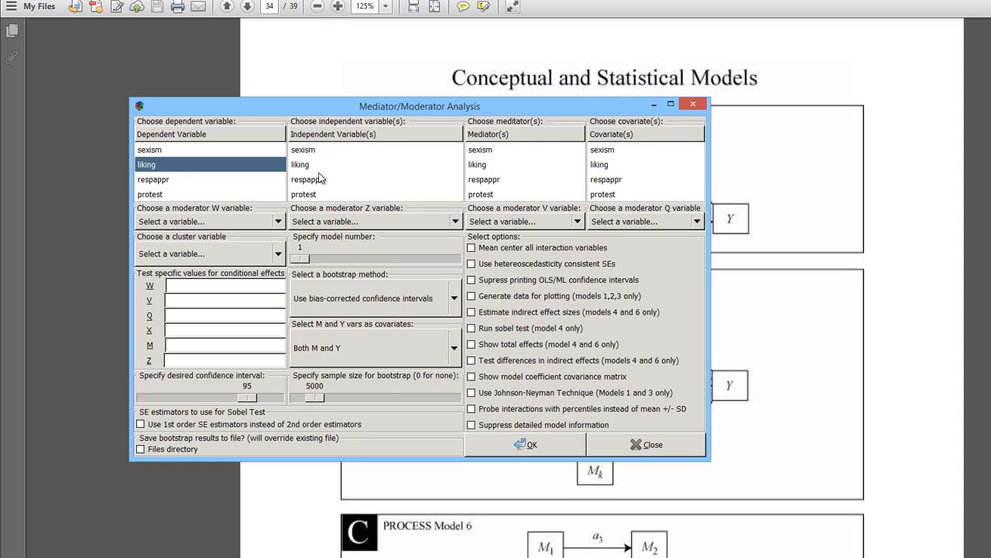
mouse_move(365, 189)
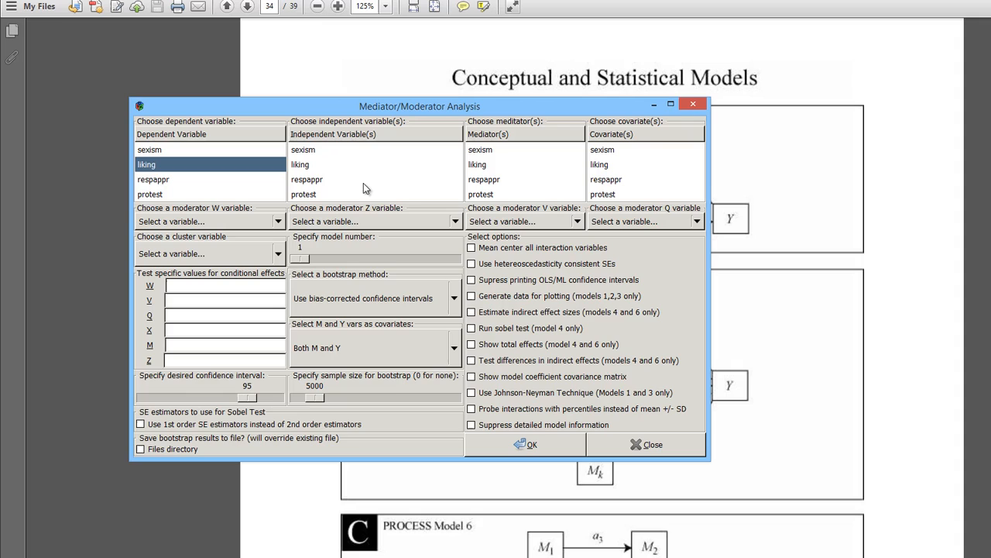
left_click(304, 195)
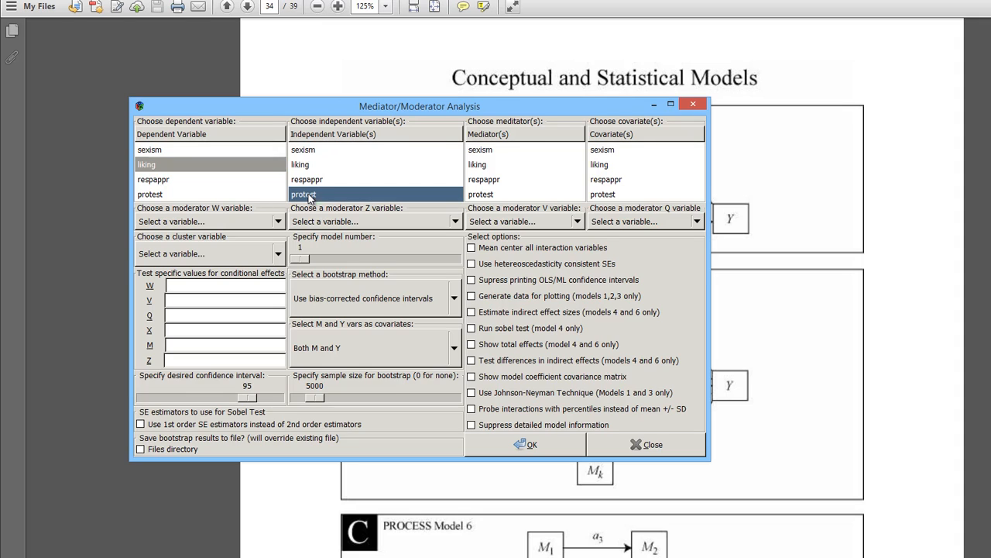
left_click(483, 179)
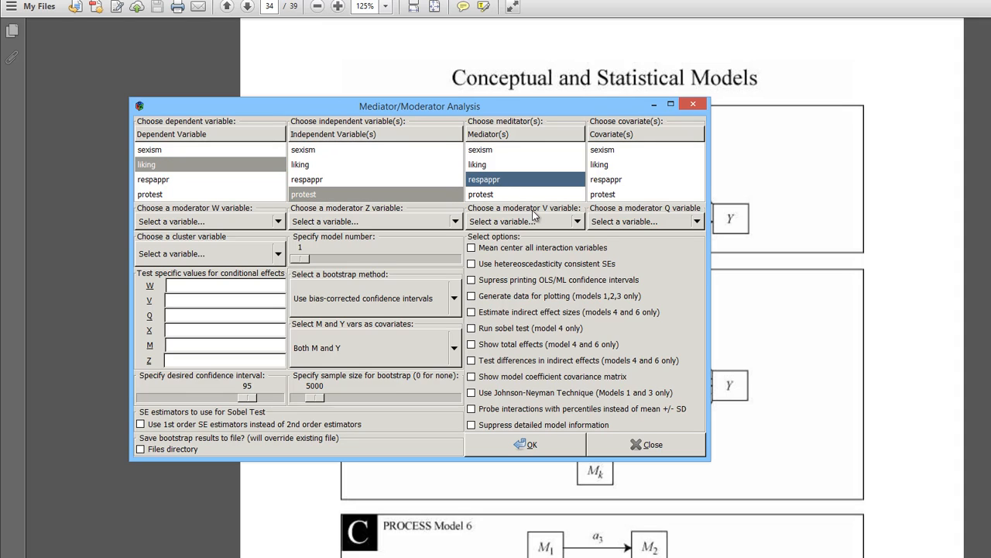
mouse_move(536, 207)
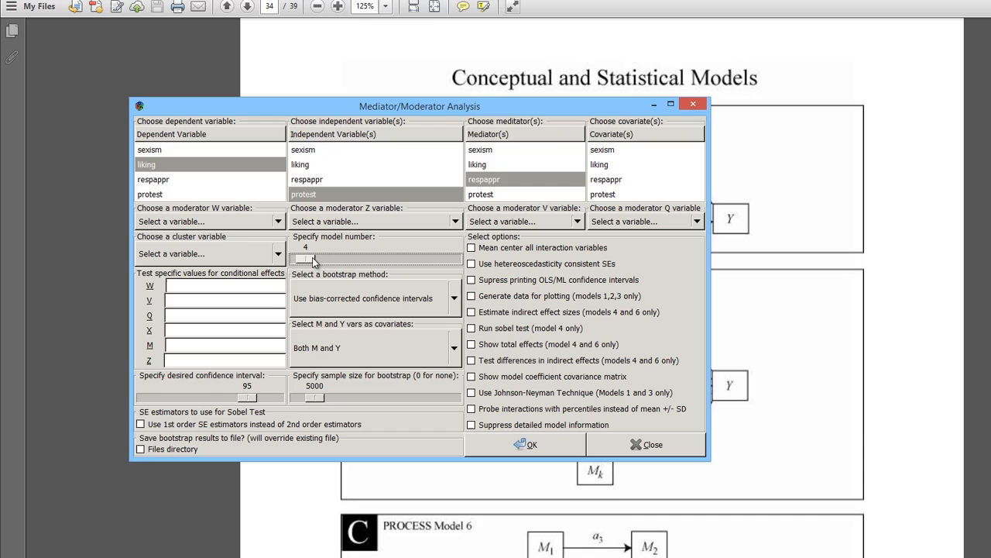
mouse_move(406, 233)
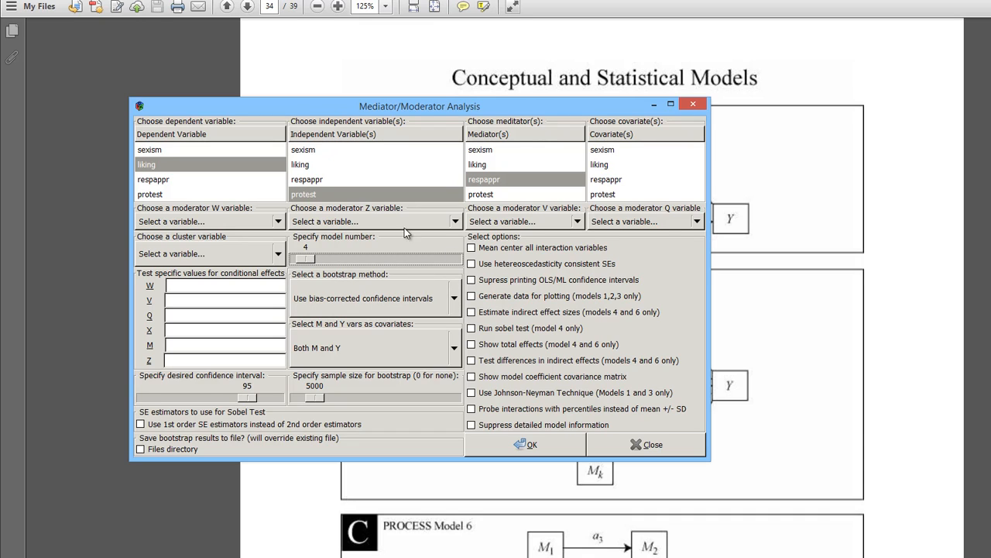
mouse_move(421, 257)
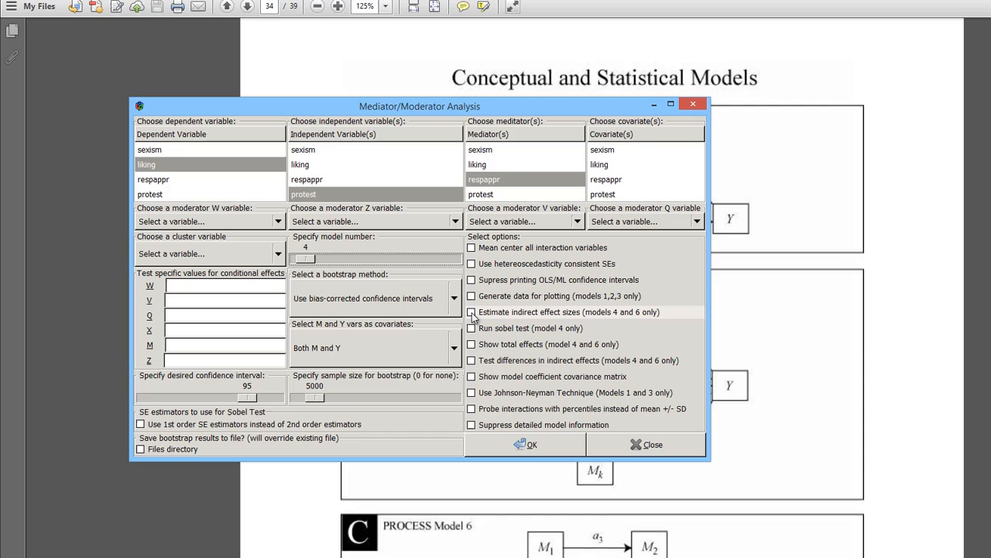
- Enable indirect effect sizes and total effects, keeping bias-corrected bootstrap confidence intervals
left_click(471, 311)
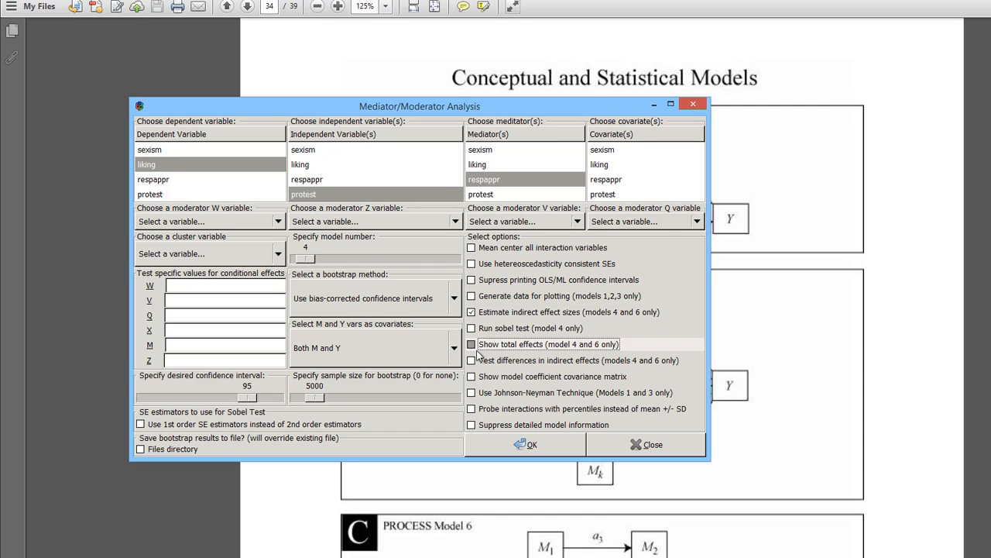
left_click(471, 329)
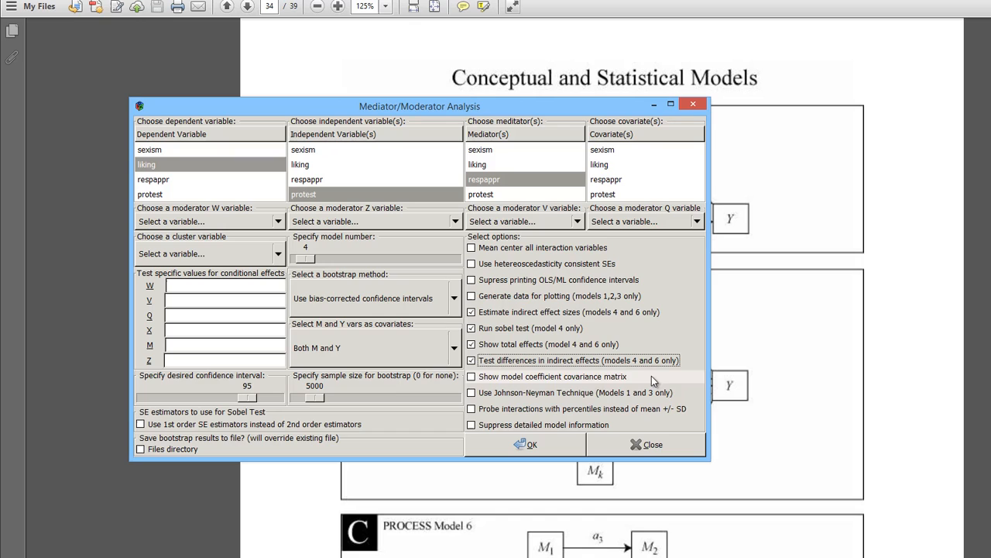
mouse_move(349, 406)
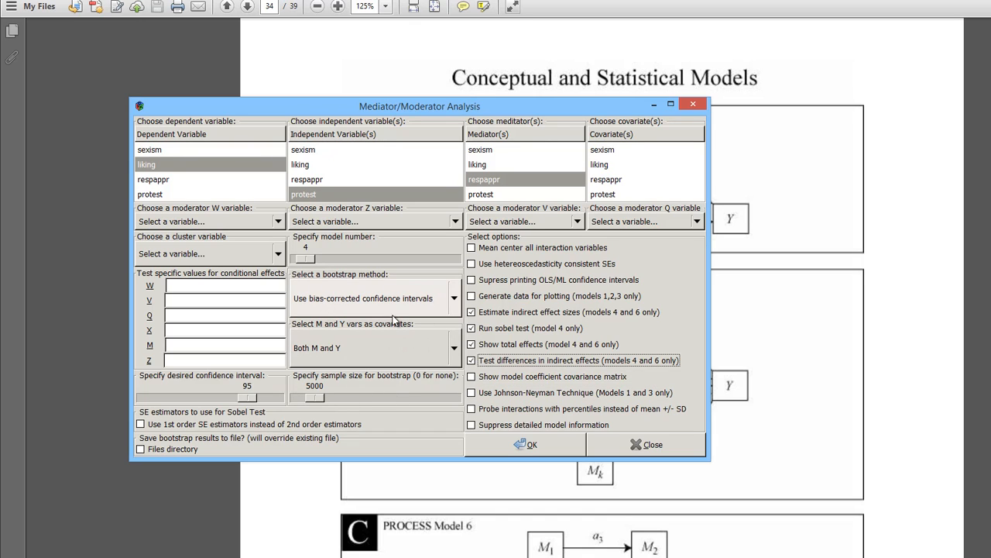
left_click(453, 298)
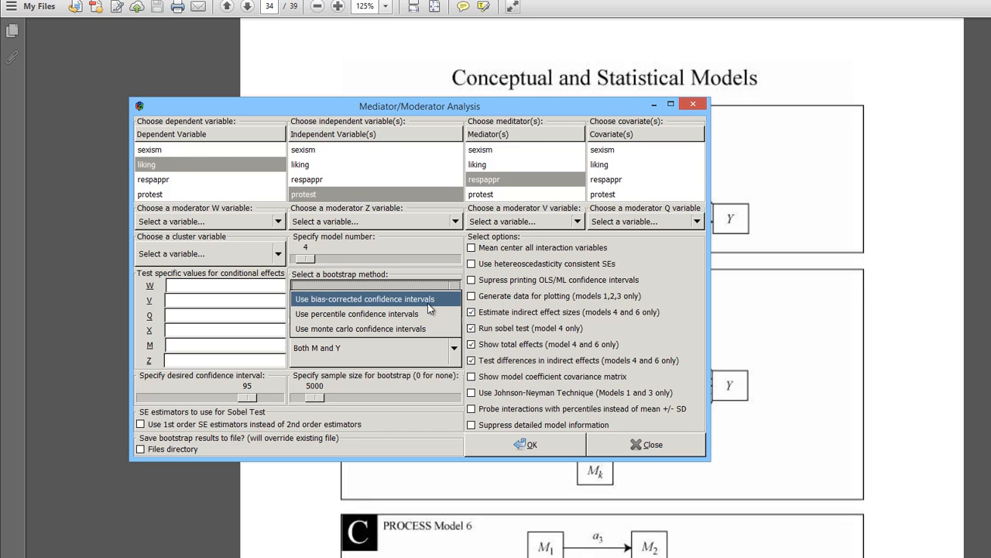
left_click(364, 297)
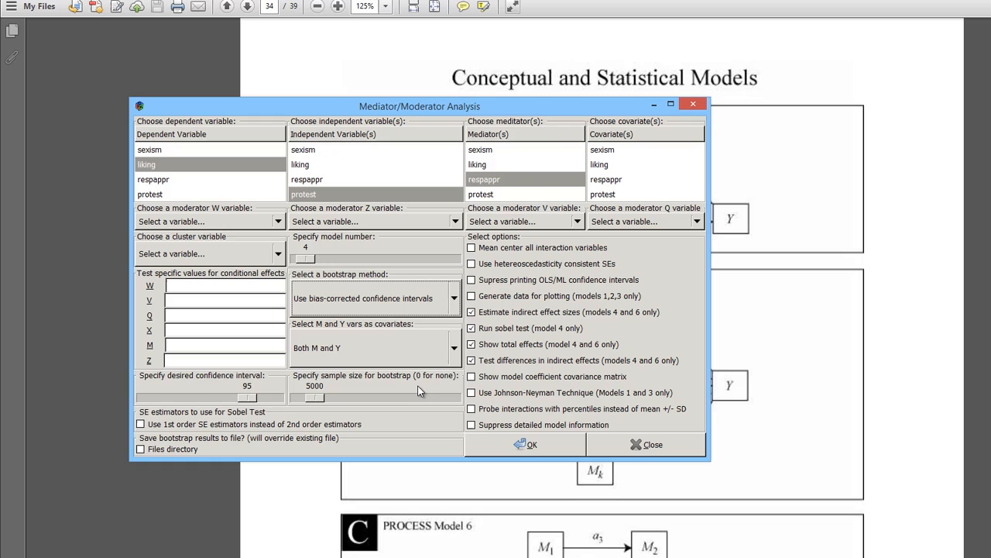
mouse_move(412, 396)
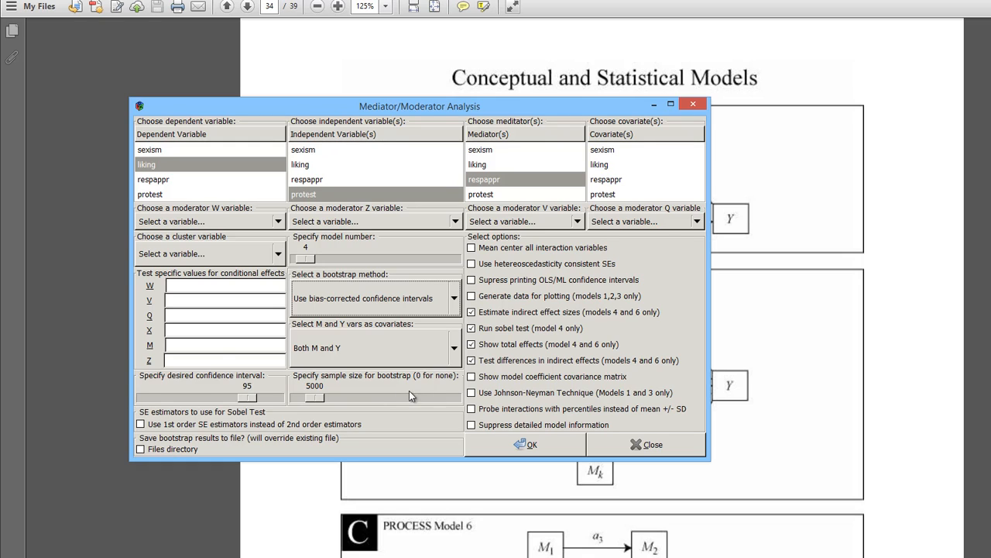
mouse_move(607, 410)
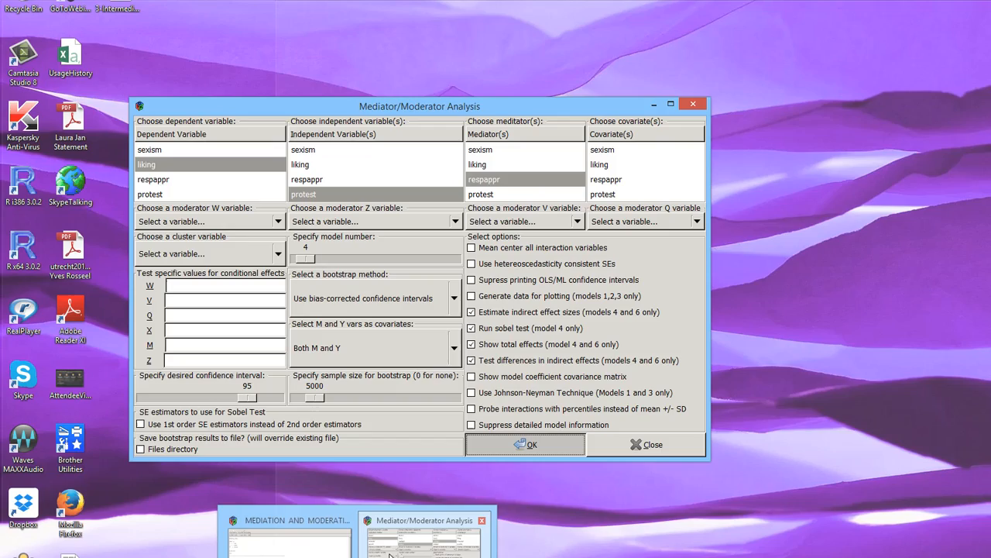
- Run the Model 4 analysis and review results down to the total, direct and indirect effects
left_click(529, 443)
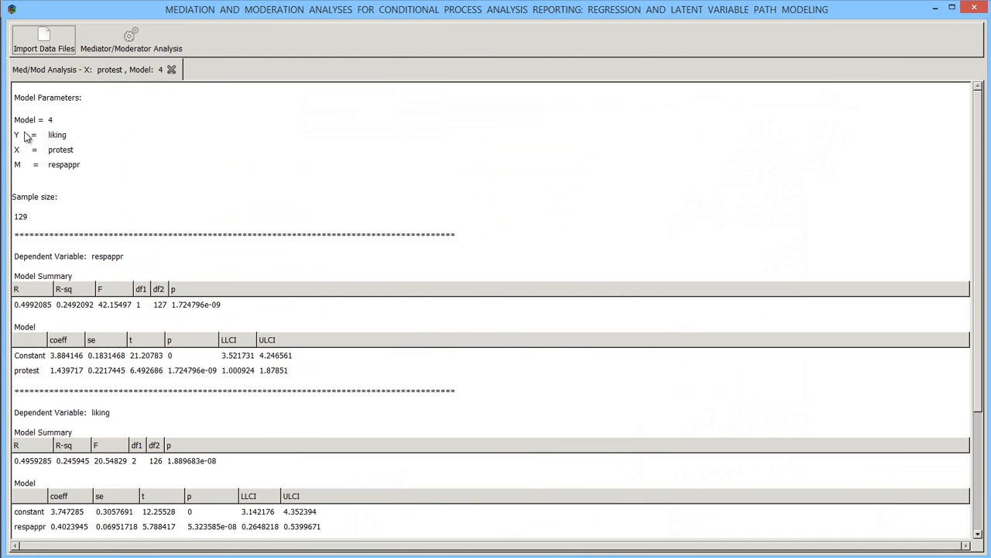
mouse_move(665, 236)
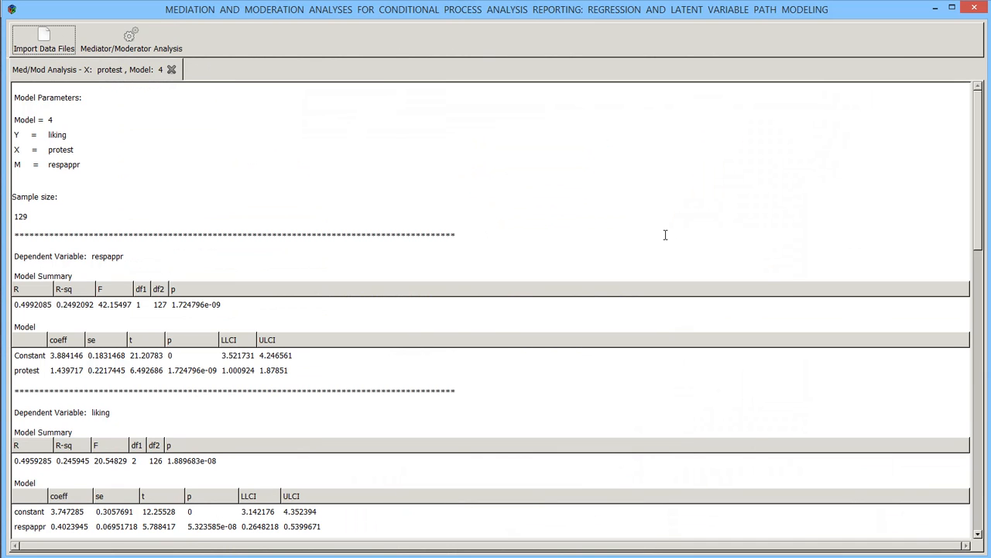
scroll("down", 3)
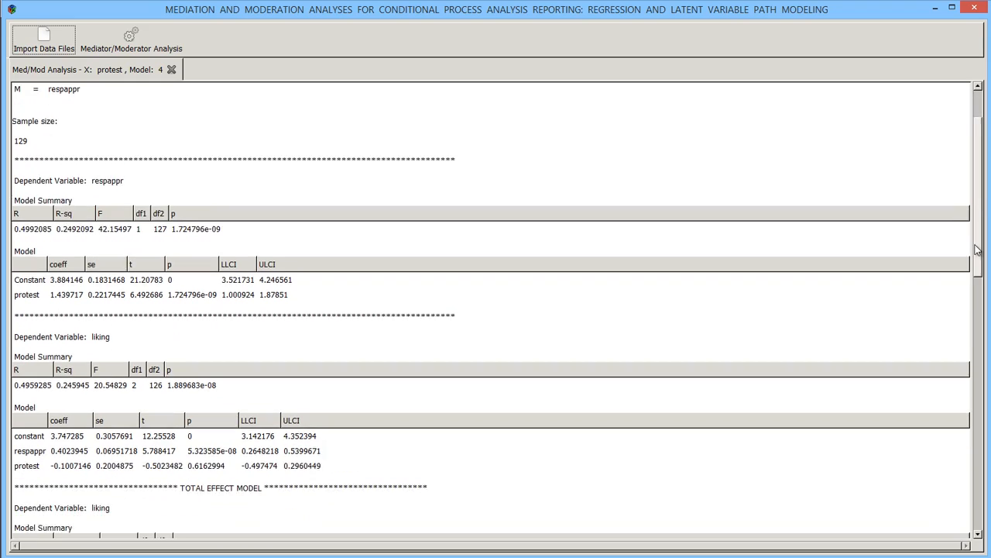
scroll("down", 3)
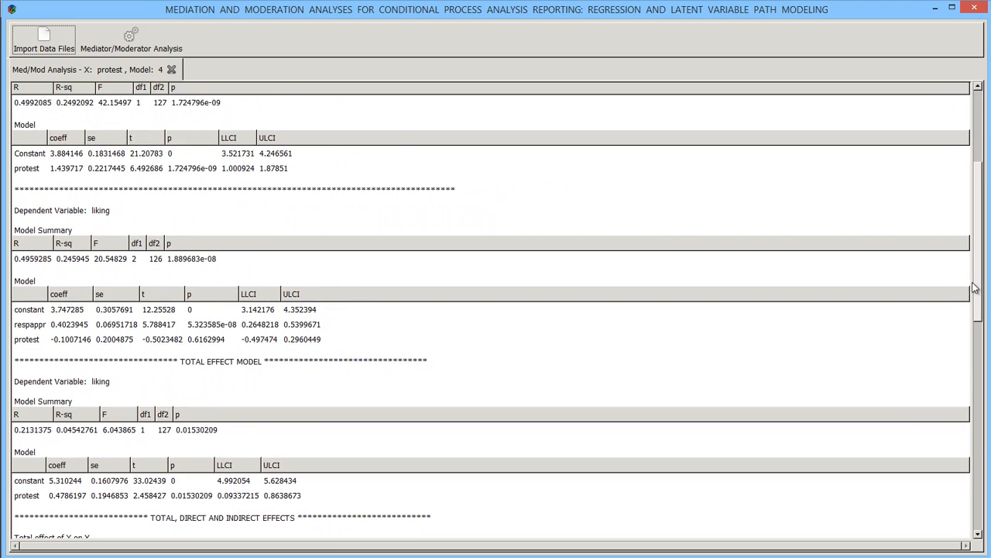
scroll("down", 3)
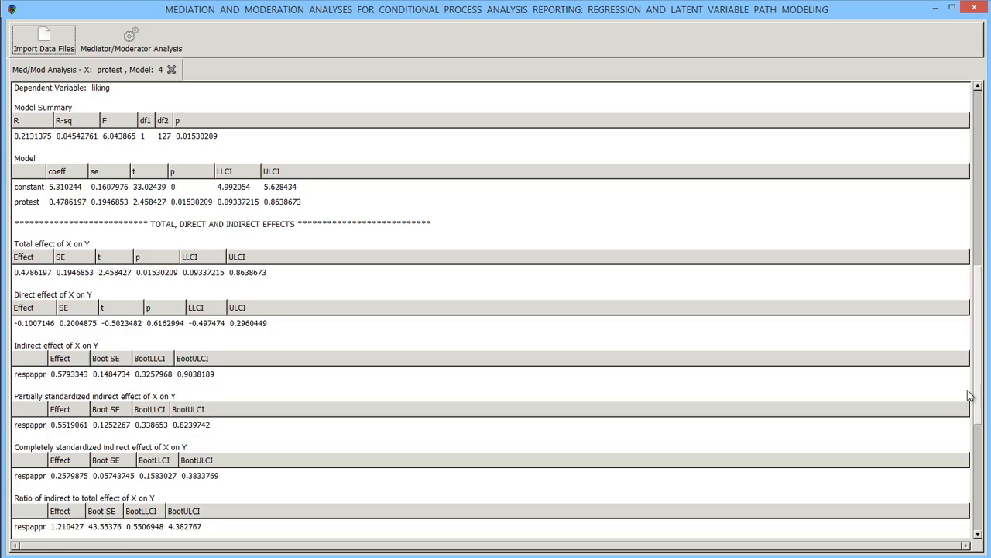
scroll("down", 3)
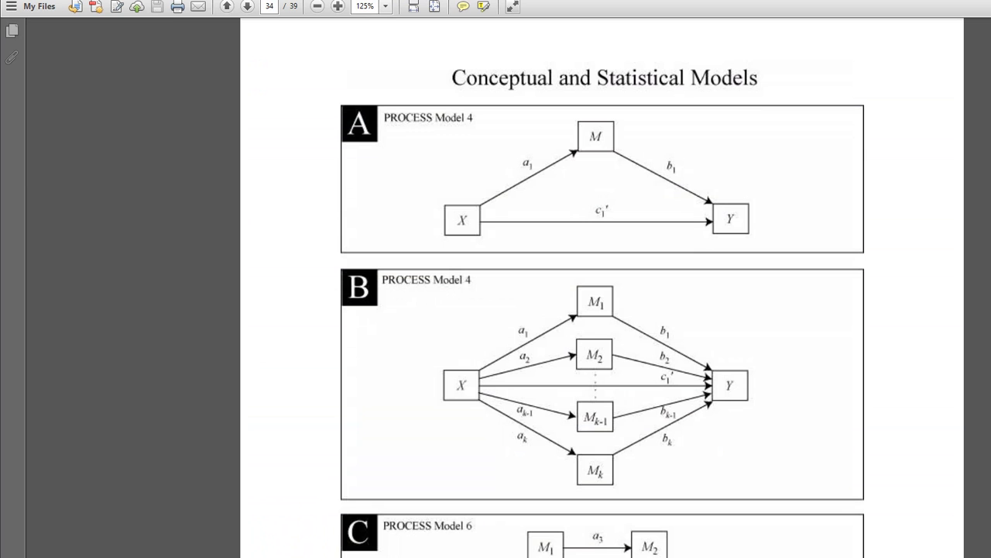
- Scroll the PDF to page 36 showing the PROCESS for SPSS Model 4 output
scroll("down", 3)
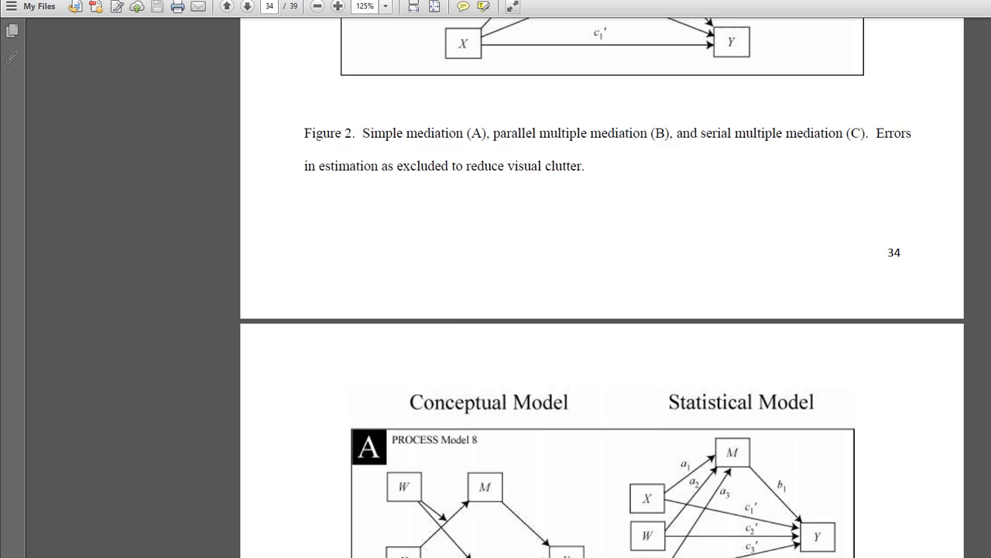
scroll("down", 3)
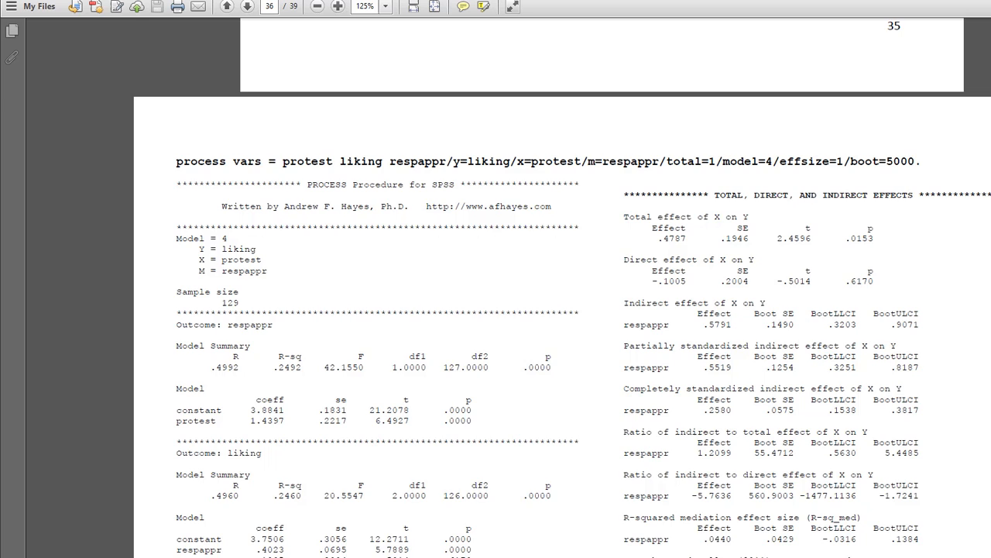
scroll("down", 3)
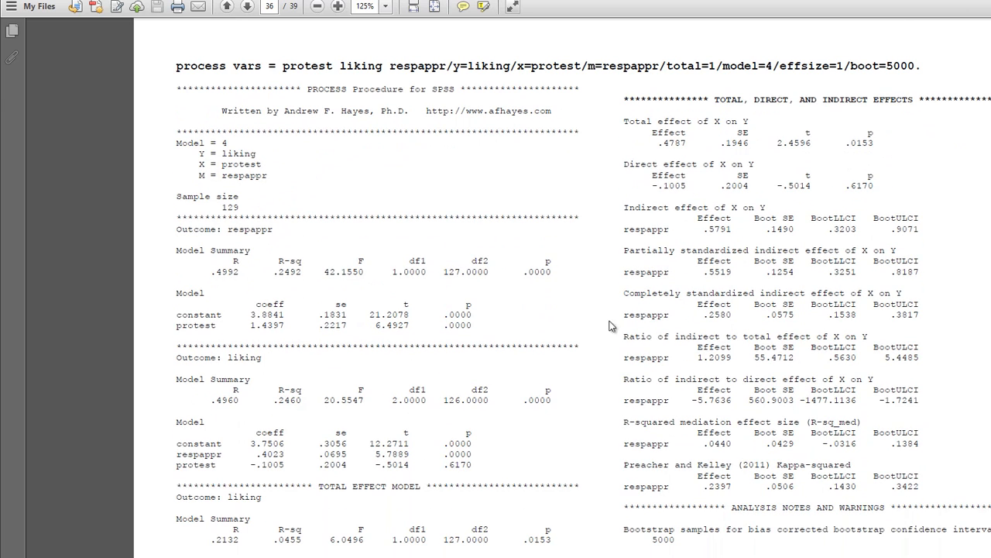
mouse_move(552, 353)
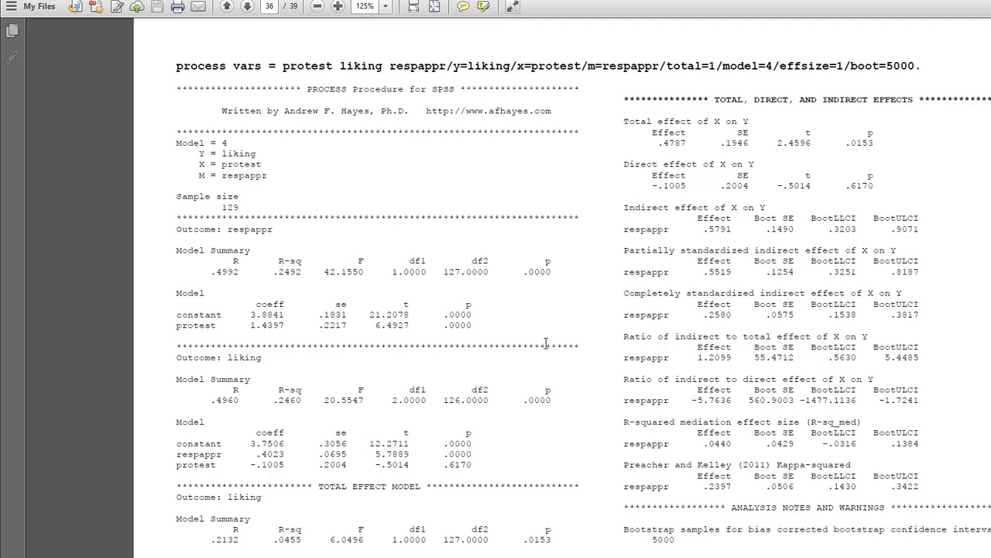
mouse_move(920, 403)
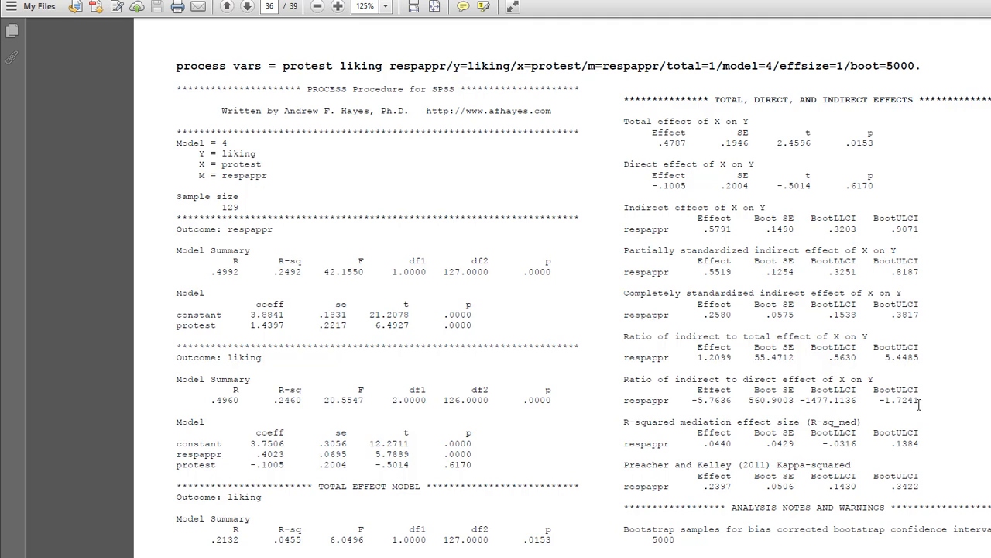